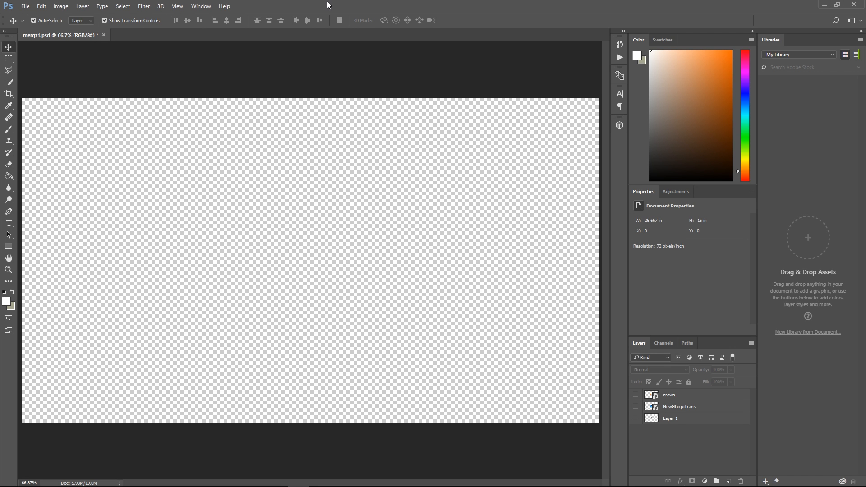
{"action": "mouse_move", "coordinate": [333, 69]}
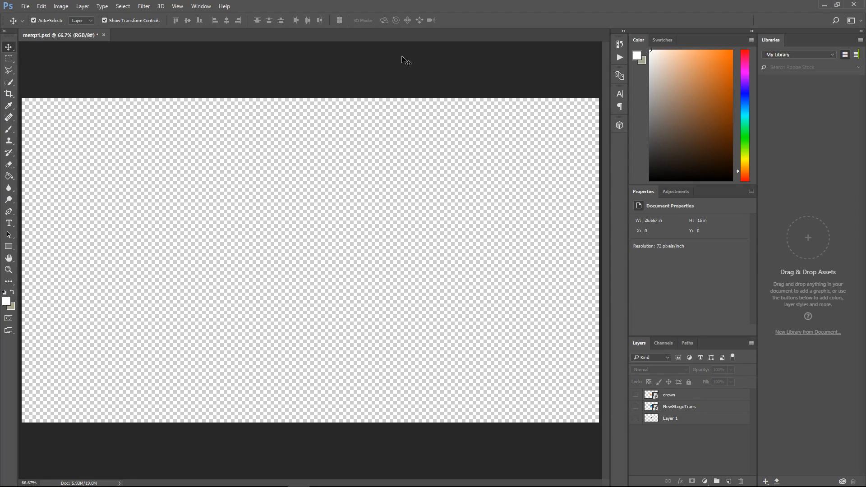
{"action": "mouse_move", "coordinate": [427, 114]}
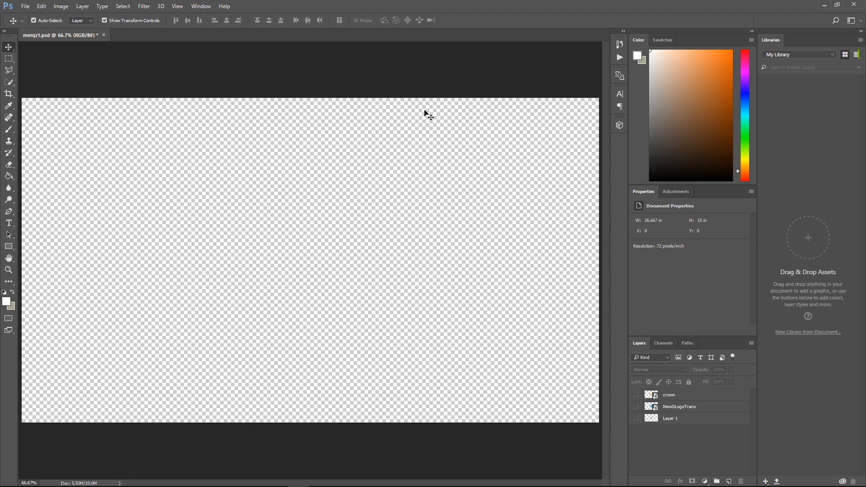
{"action": "mouse_move", "coordinate": [406, 145]}
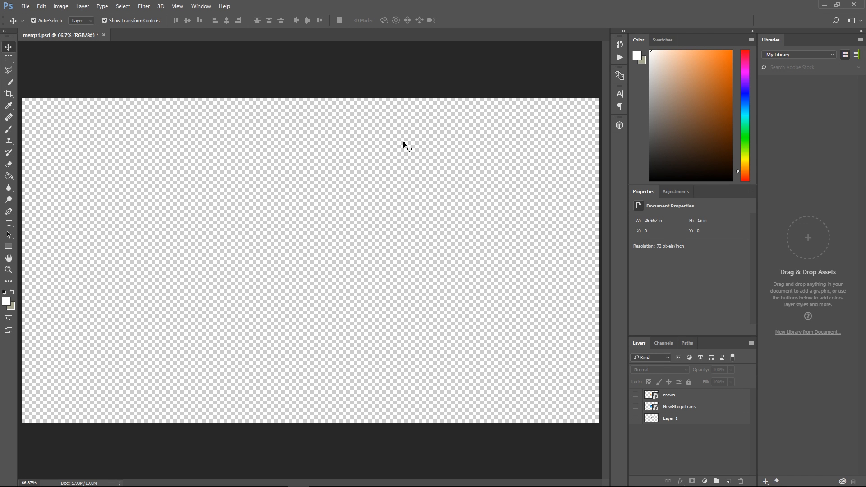
{"action": "mouse_move", "coordinate": [504, 95]}
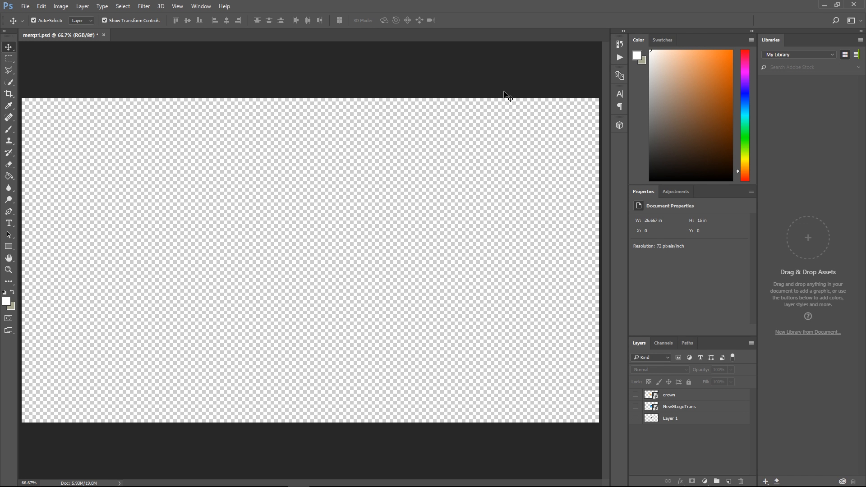
{"action": "mouse_move", "coordinate": [440, 6]}
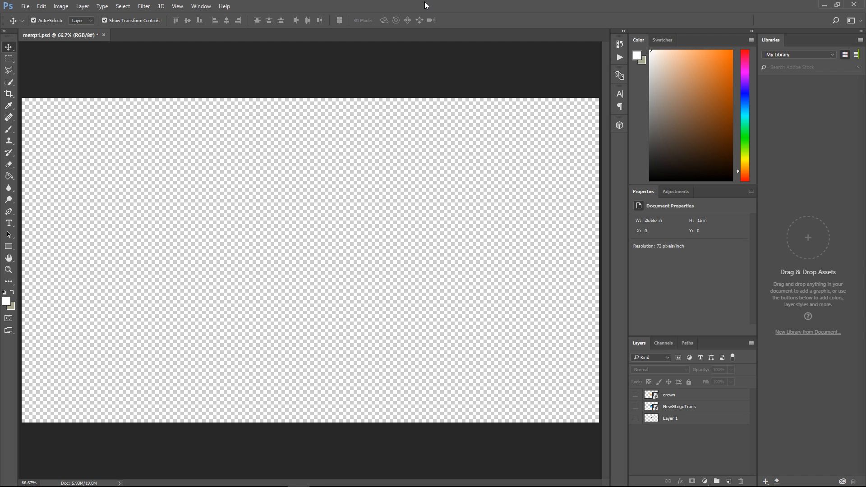
{"action": "mouse_move", "coordinate": [417, 4]}
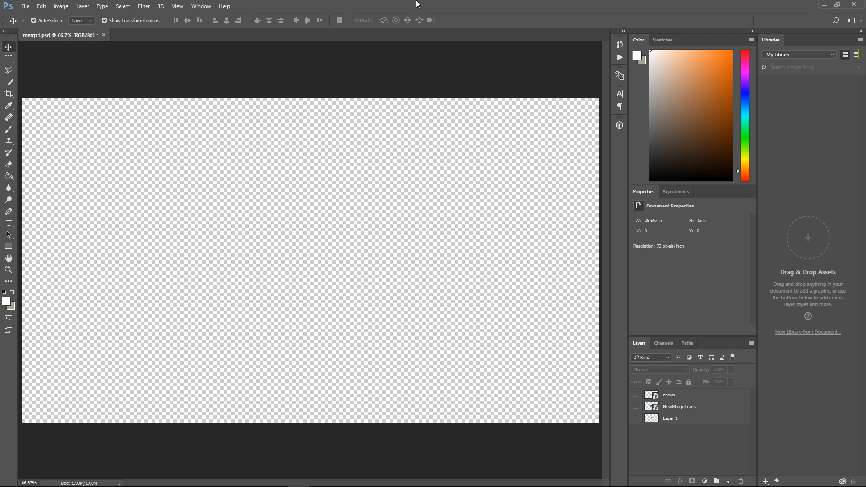
{"action": "mouse_move", "coordinate": [430, 4]}
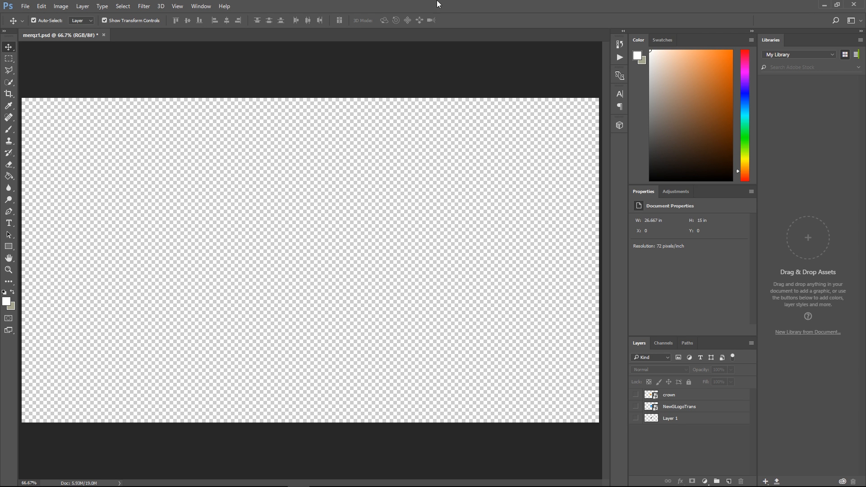
{"action": "mouse_move", "coordinate": [442, 246]}
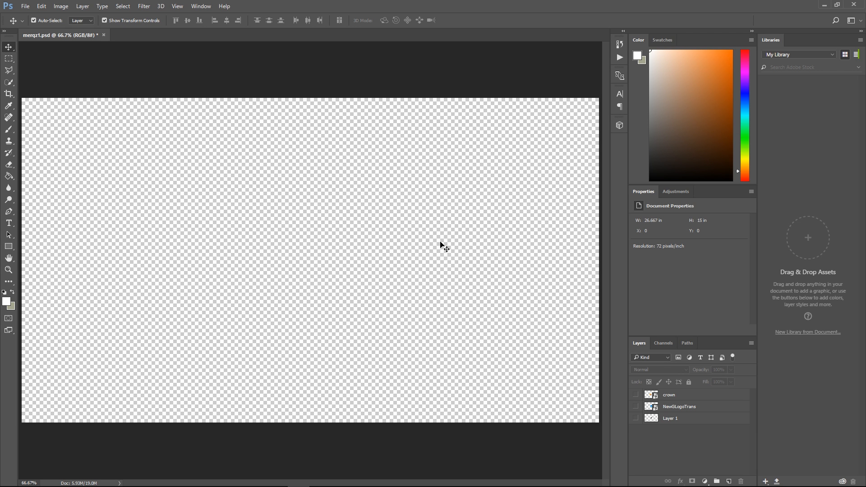
{"action": "mouse_move", "coordinate": [166, 206]}
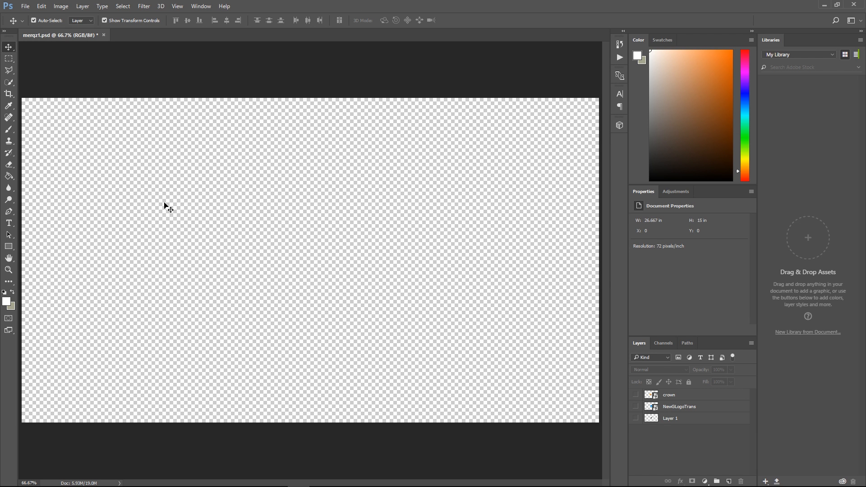
{"action": "mouse_move", "coordinate": [57, 59]}
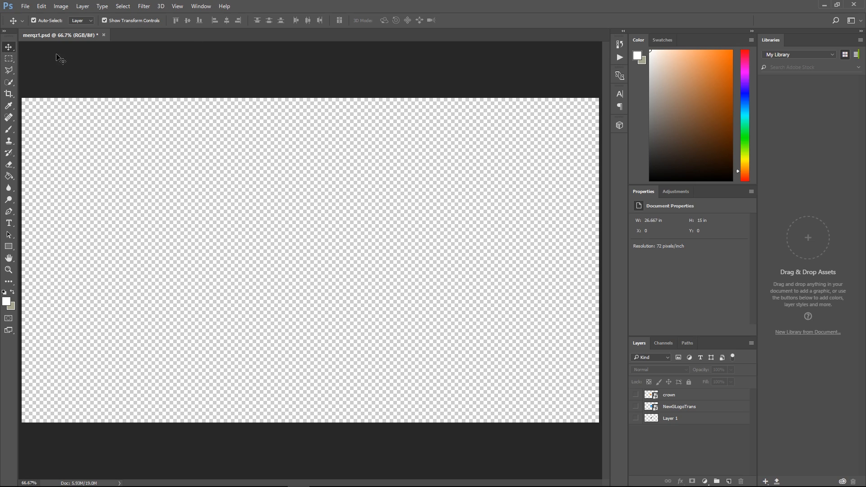
{"action": "mouse_move", "coordinate": [245, 91]}
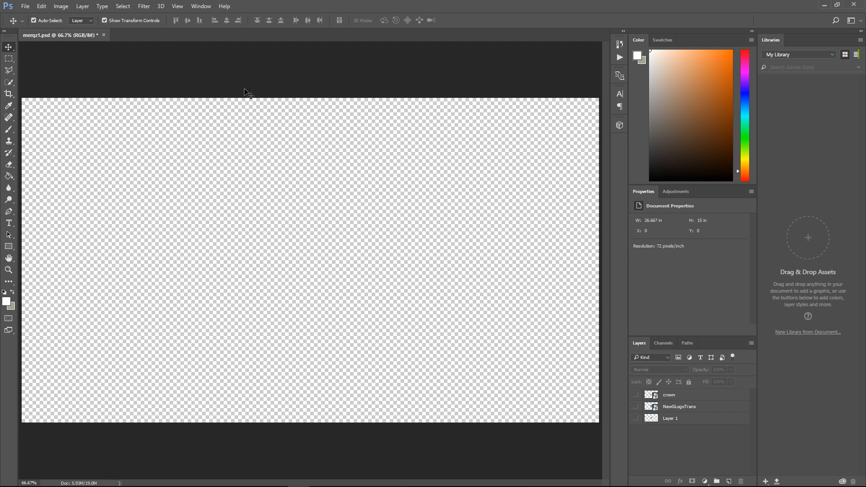
{"action": "mouse_move", "coordinate": [715, 441]}
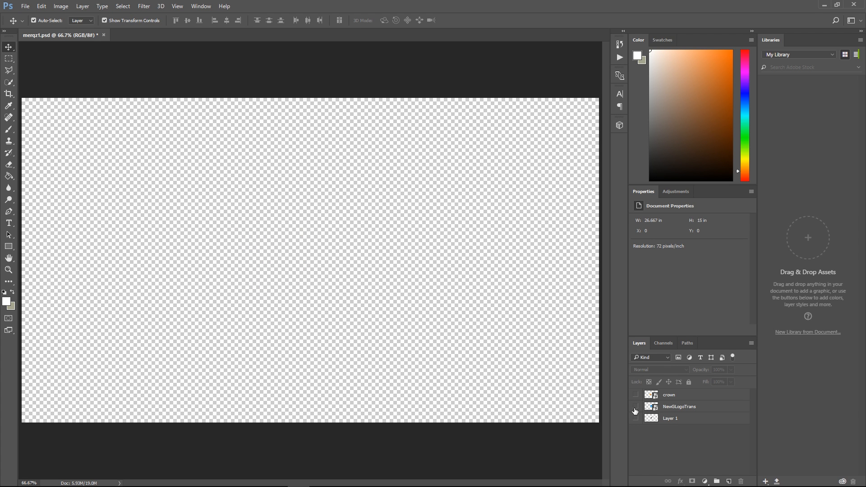
Check Layer 1's contents, then place crown.png as an embedded smart object layer.
{"action": "left_click", "coordinate": [636, 407]}
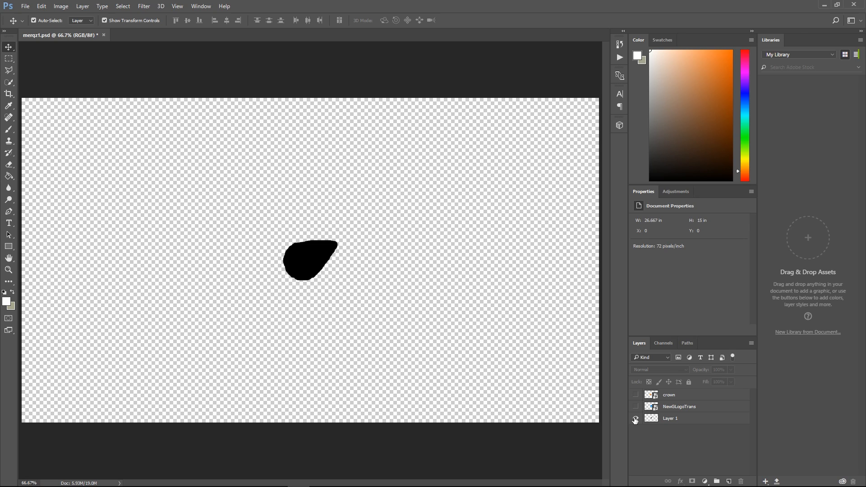
{"action": "left_click", "coordinate": [635, 418]}
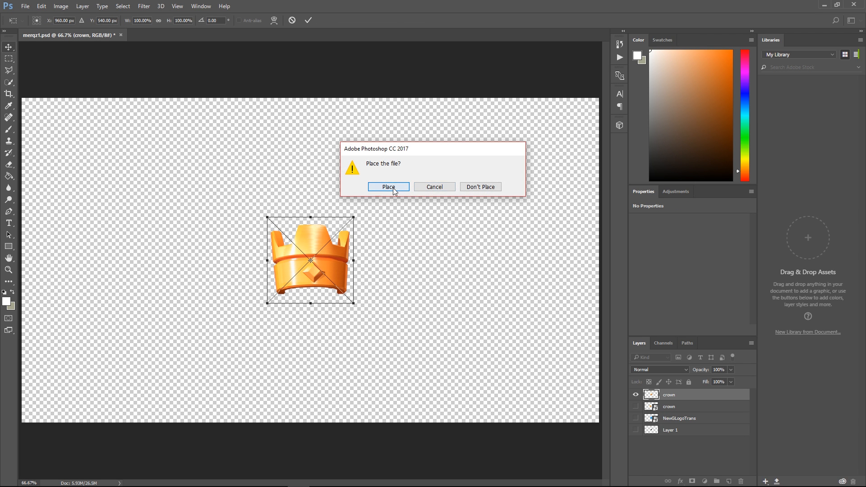
{"action": "left_click", "coordinate": [388, 187]}
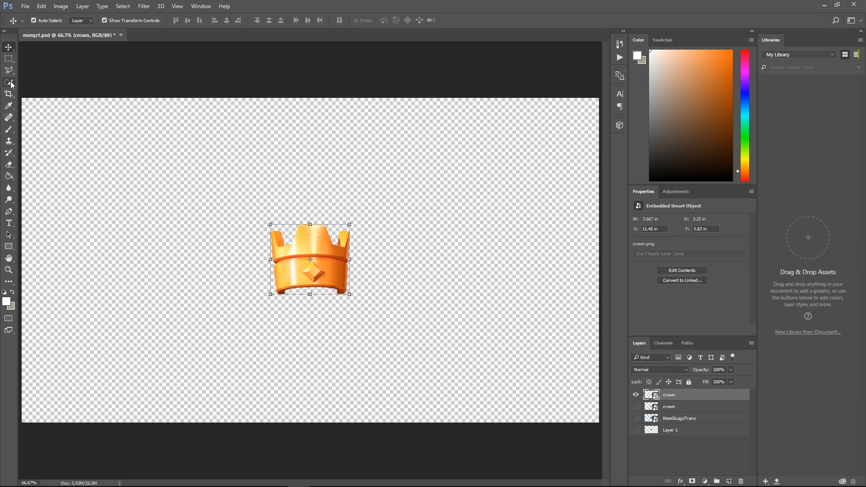
Quick-select the crown and convert the selection into a work path at 0.5-pixel tolerance.
{"action": "left_click", "coordinate": [8, 82]}
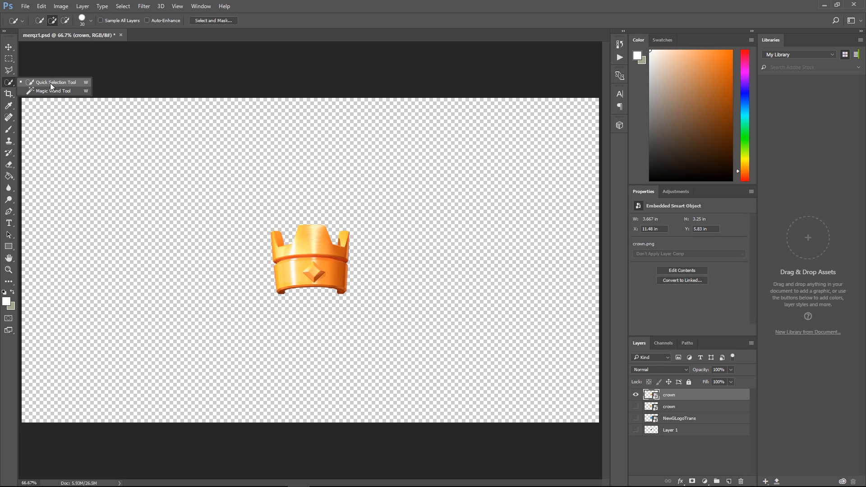
{"action": "right_click", "coordinate": [316, 260]}
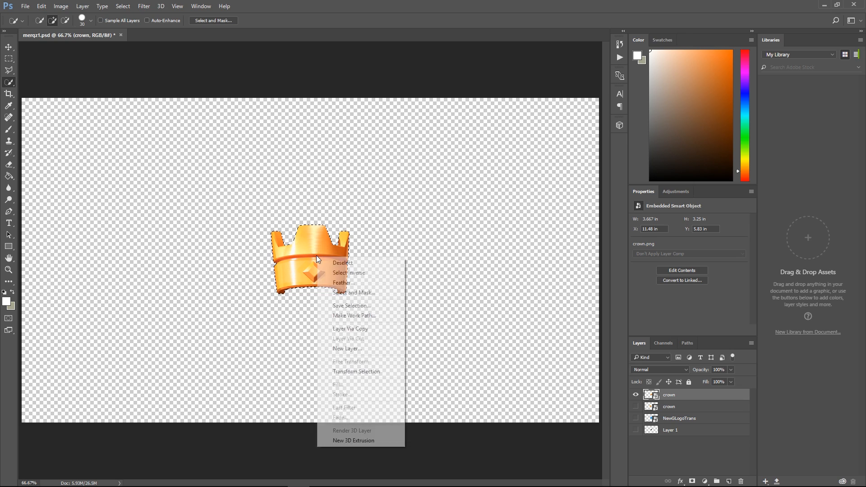
{"action": "left_click", "coordinate": [354, 315]}
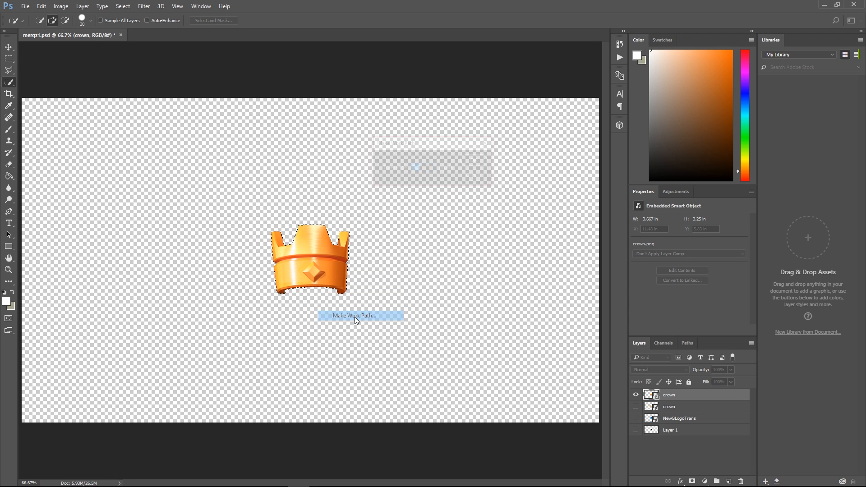
{"action": "left_click", "coordinate": [357, 316]}
{"action": "type", "text": "0.5"}
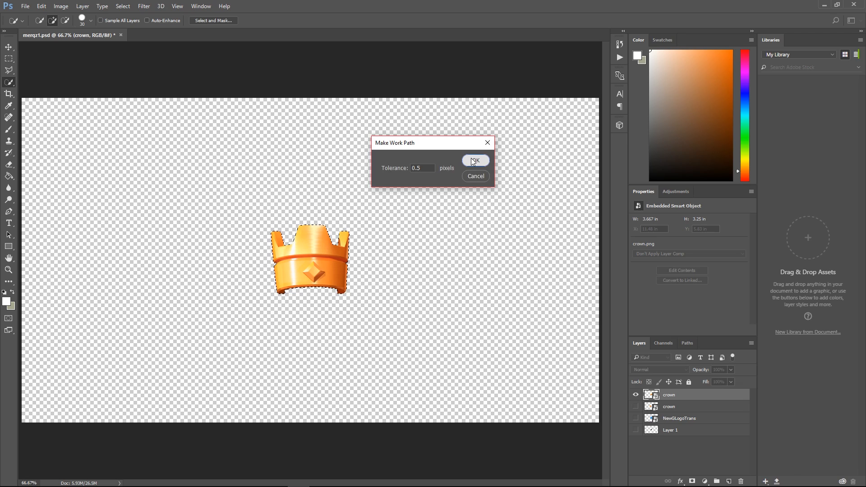
{"action": "left_click", "coordinate": [476, 160]}
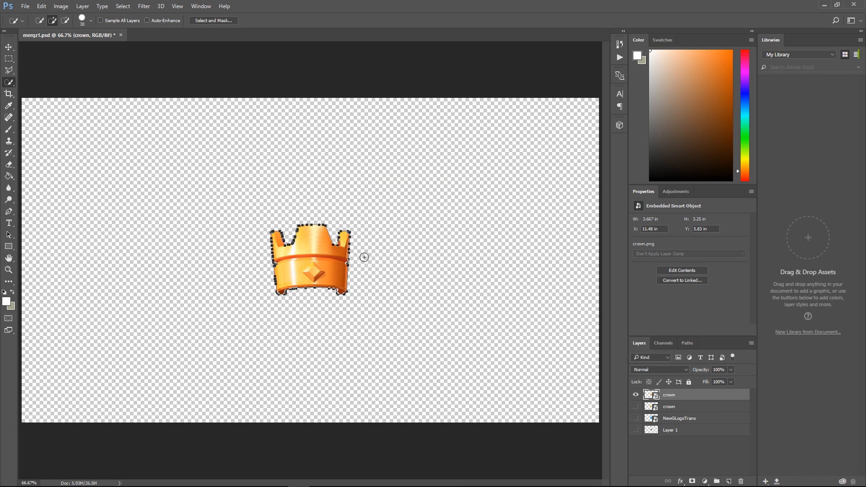
{"action": "mouse_move", "coordinate": [418, 31]}
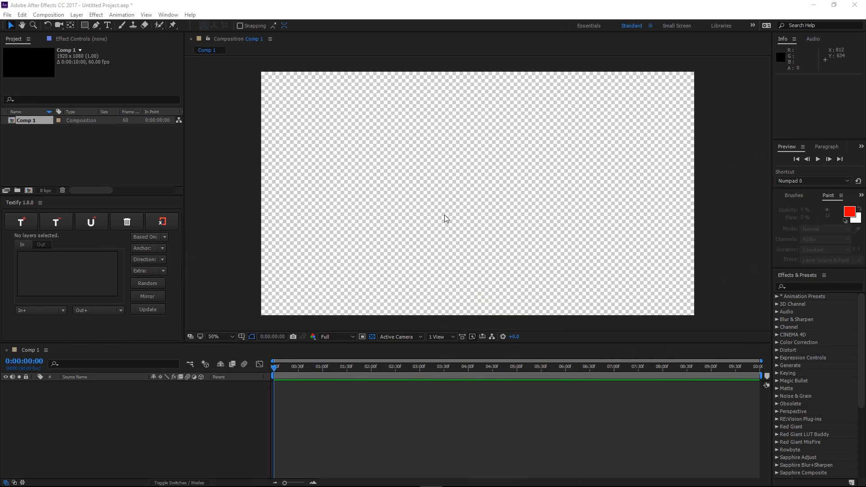
{"action": "mouse_move", "coordinate": [645, 105]}
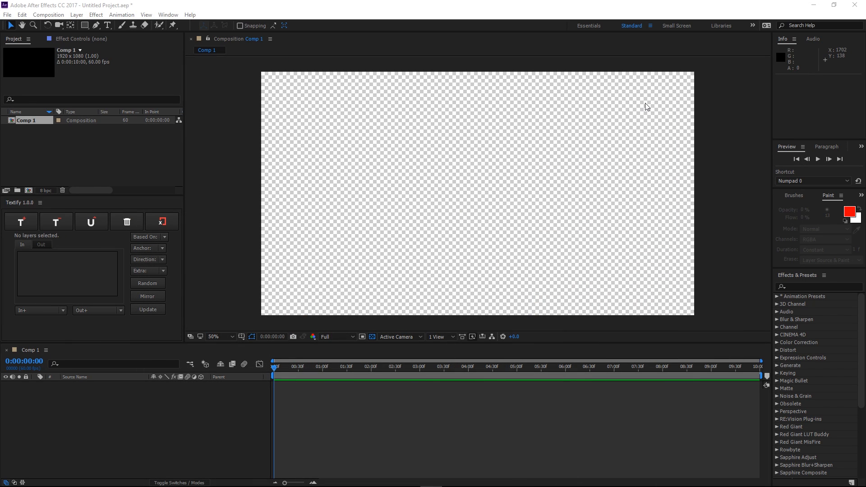
{"action": "mouse_move", "coordinate": [494, 92]}
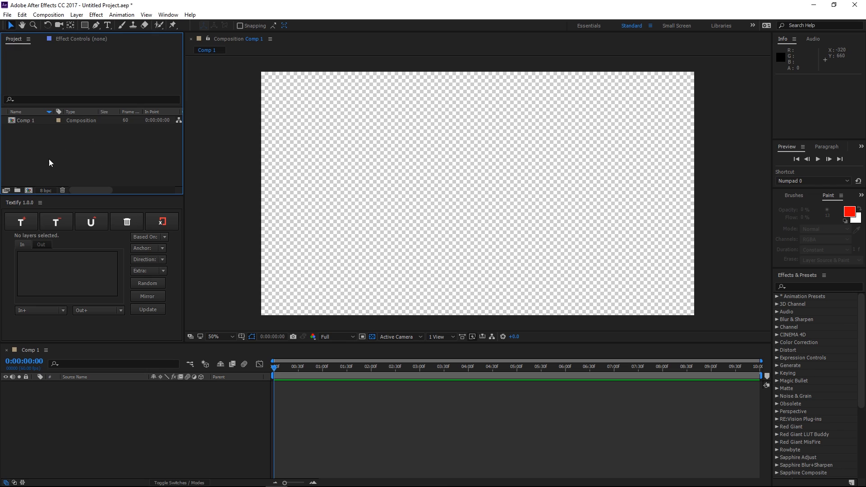
{"action": "mouse_move", "coordinate": [21, 153]}
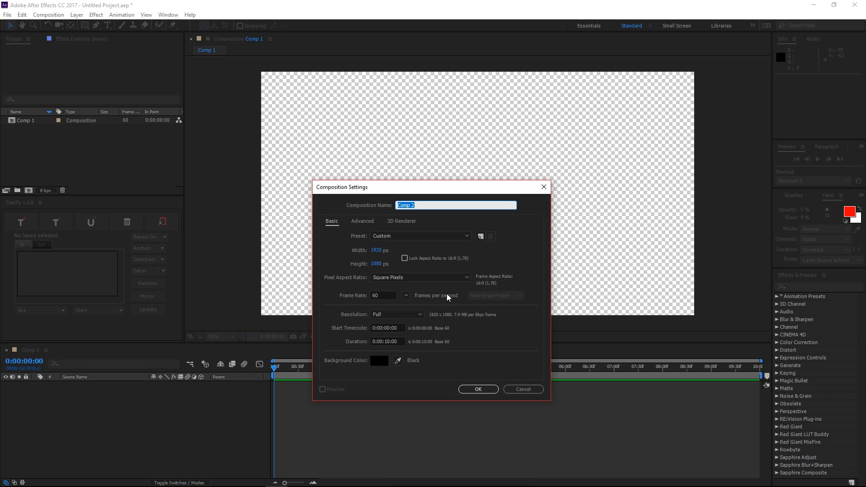
{"action": "mouse_move", "coordinate": [390, 223]}
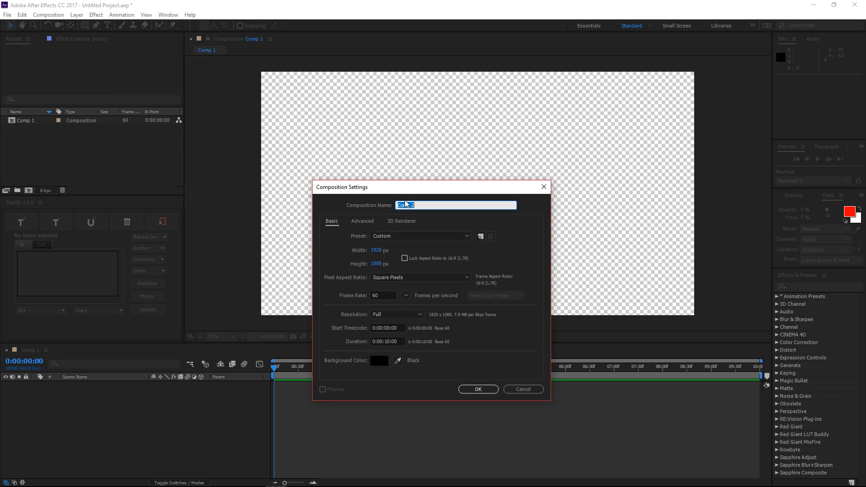
Name the new 1920×1080, 60 fps composition 'cool stuff maybe yay' and create it.
{"action": "type", "text": "cool stuff maybe"}
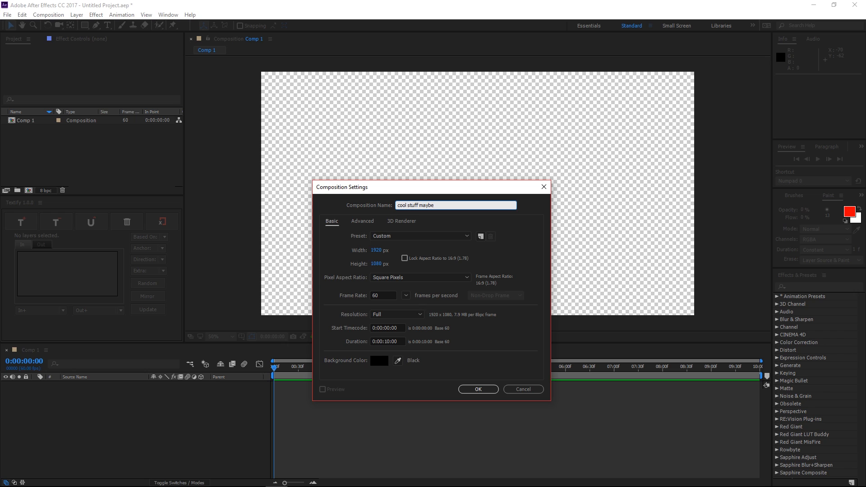
{"action": "left_click", "coordinate": [478, 390]}
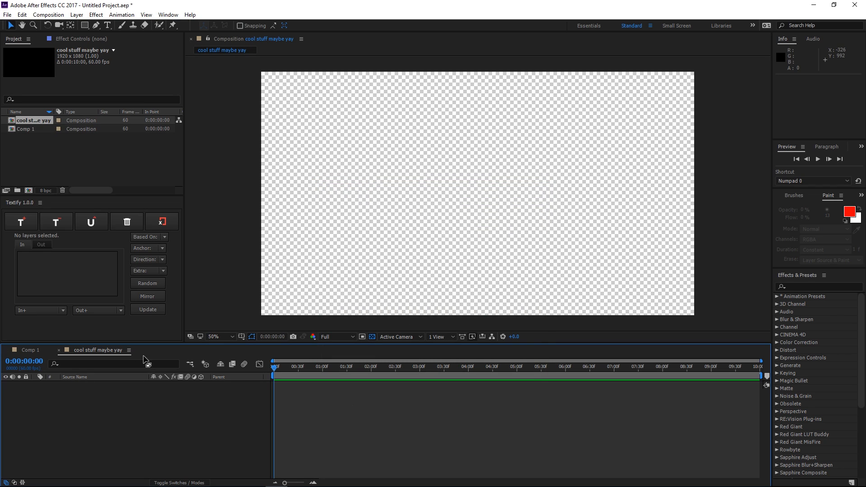
{"action": "mouse_move", "coordinate": [93, 357]}
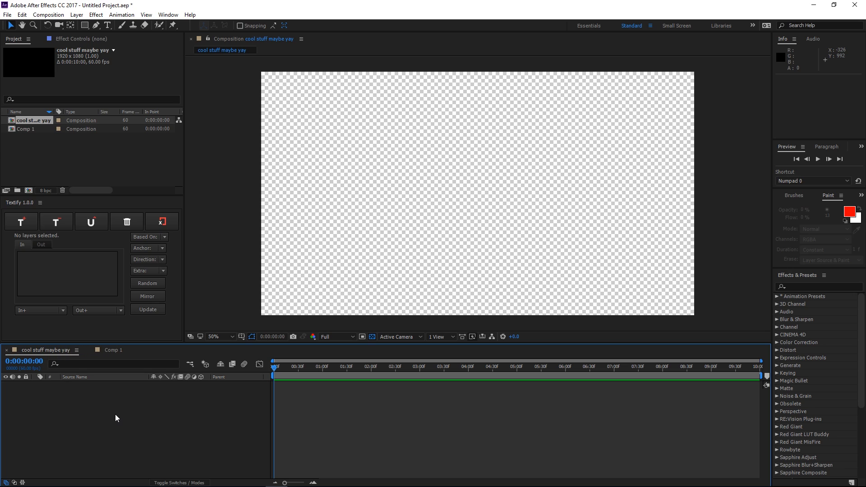
{"action": "mouse_move", "coordinate": [126, 430]}
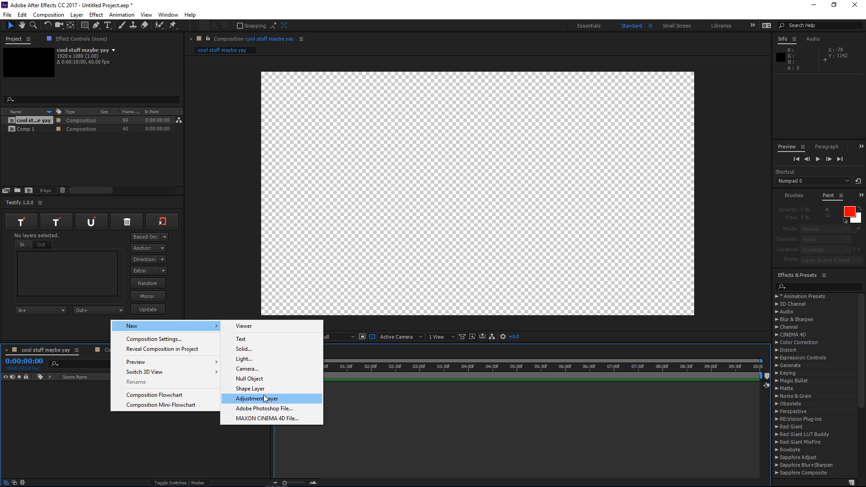
Add Shape Layer 1 with a Pen starter path and expand its Contents and Shape 1.
{"action": "left_click", "coordinate": [250, 388]}
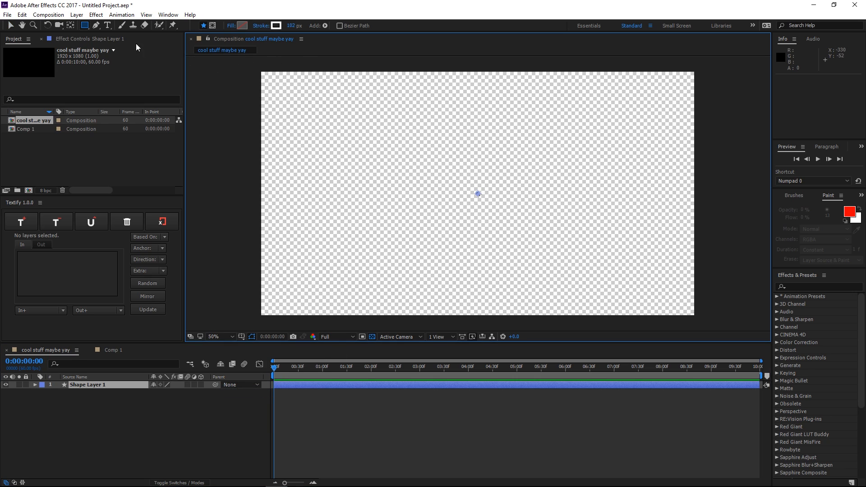
{"action": "left_click", "coordinate": [95, 26]}
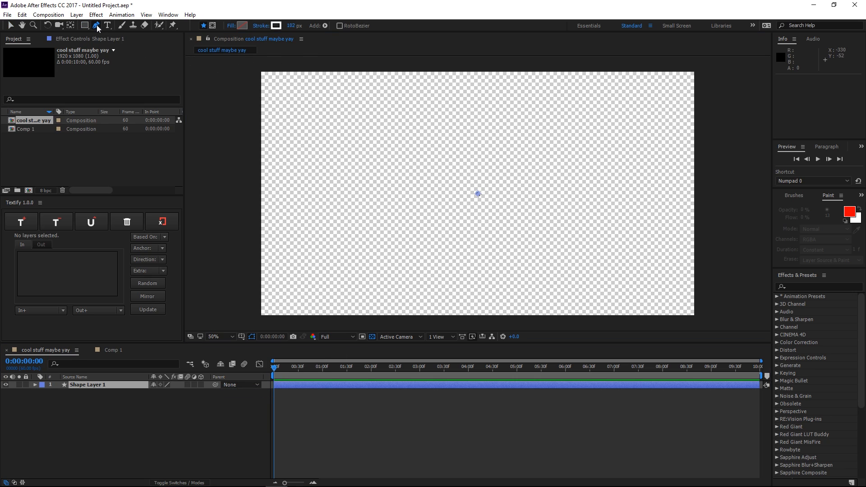
{"action": "mouse_move", "coordinate": [480, 203]}
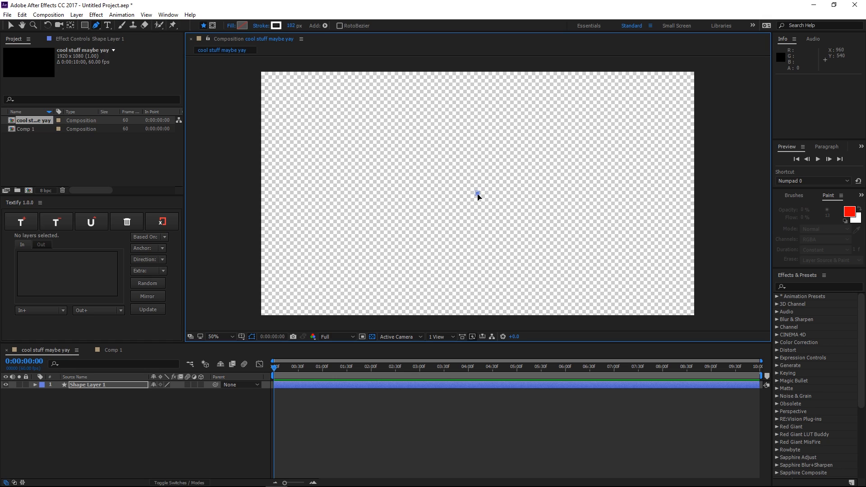
{"action": "mouse_move", "coordinate": [112, 113]}
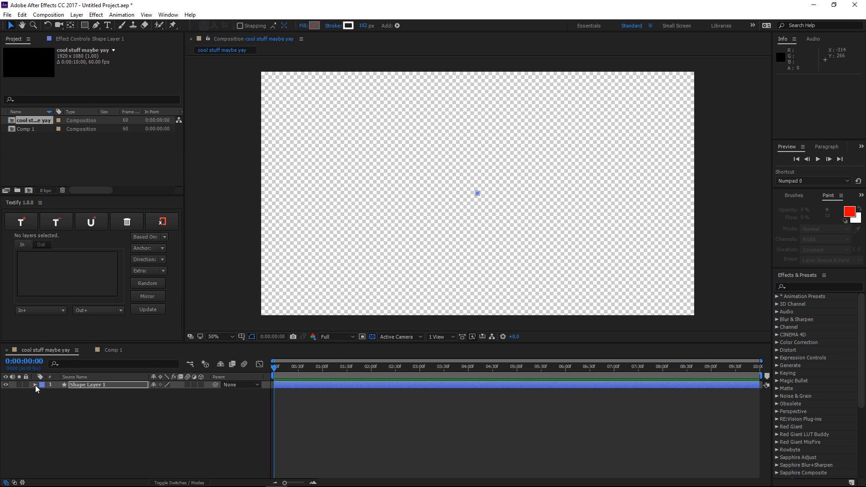
{"action": "left_click", "coordinate": [34, 385]}
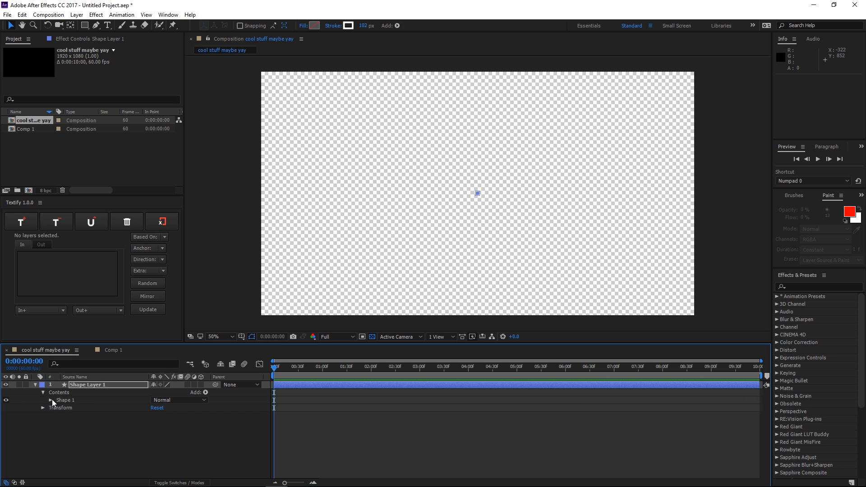
{"action": "left_click", "coordinate": [50, 400]}
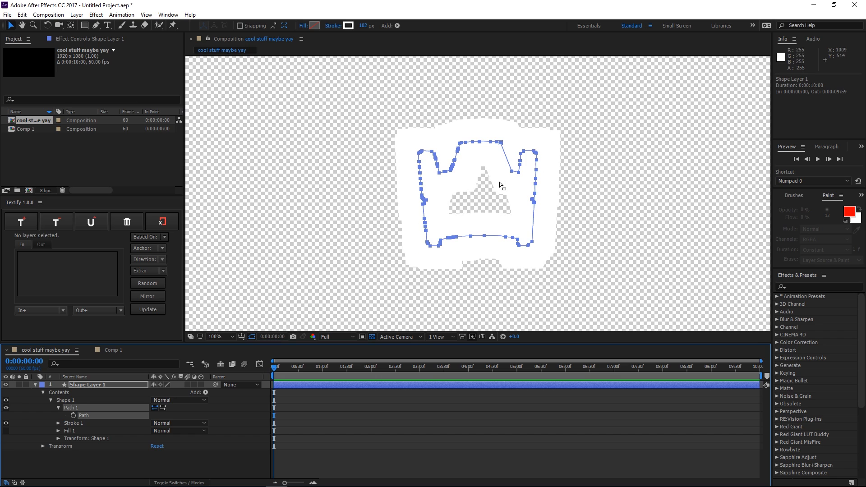
Set the crown shape's fill colour to white (FFFFFF) and deselect the shape.
{"action": "left_click", "coordinate": [215, 336]}
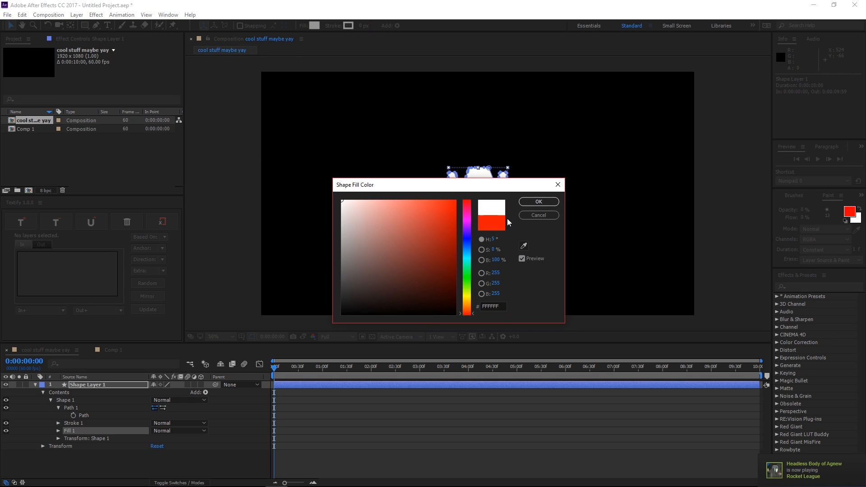
{"action": "left_click", "coordinate": [539, 201]}
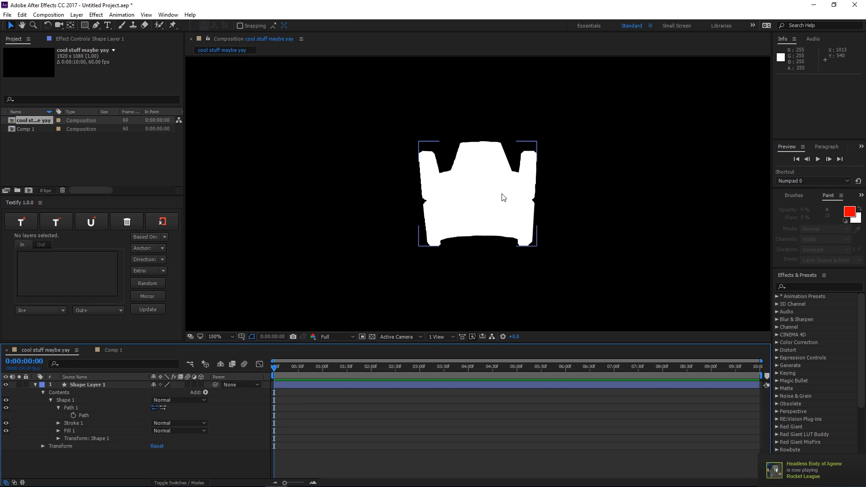
{"action": "left_click", "coordinate": [216, 337]}
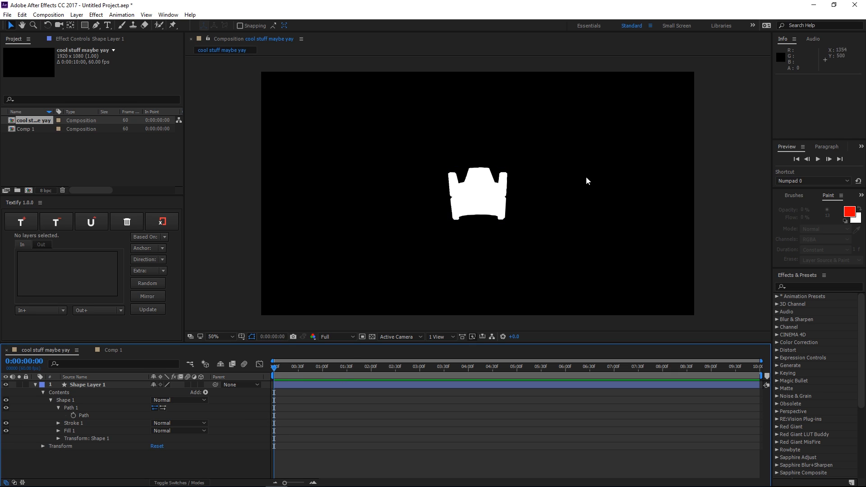
{"action": "mouse_move", "coordinate": [467, 166]}
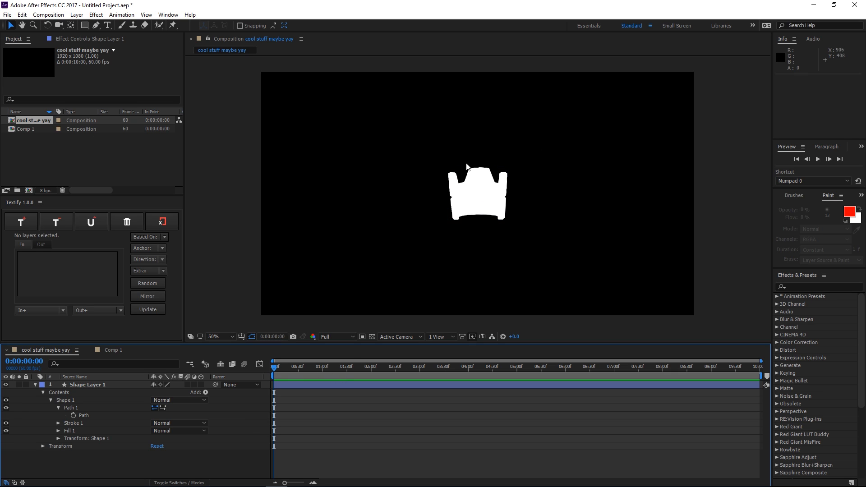
{"action": "mouse_move", "coordinate": [112, 474]}
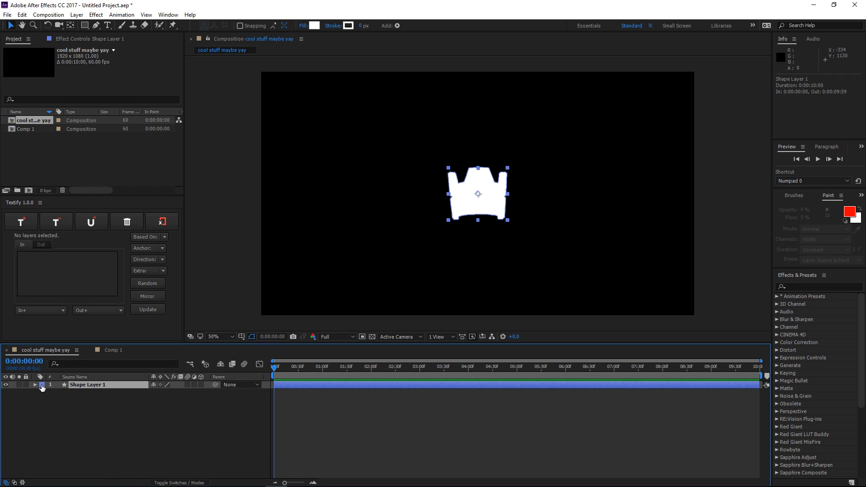
{"action": "left_click", "coordinate": [40, 385]}
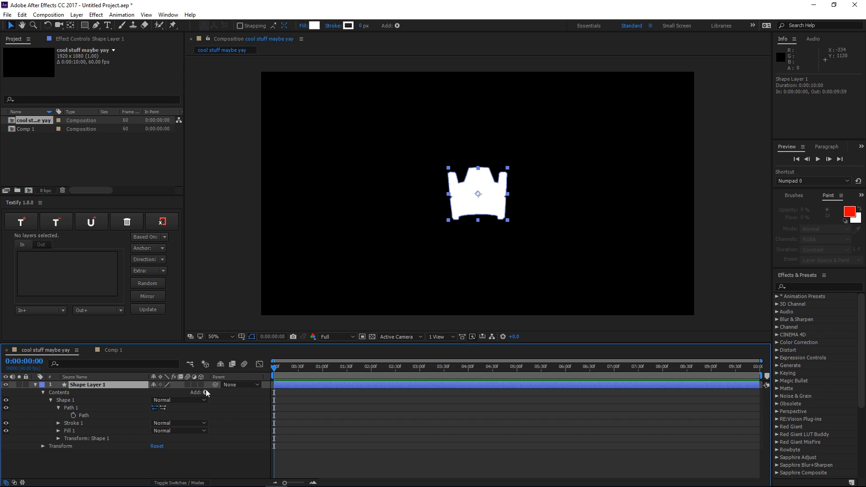
{"action": "mouse_move", "coordinate": [215, 385]}
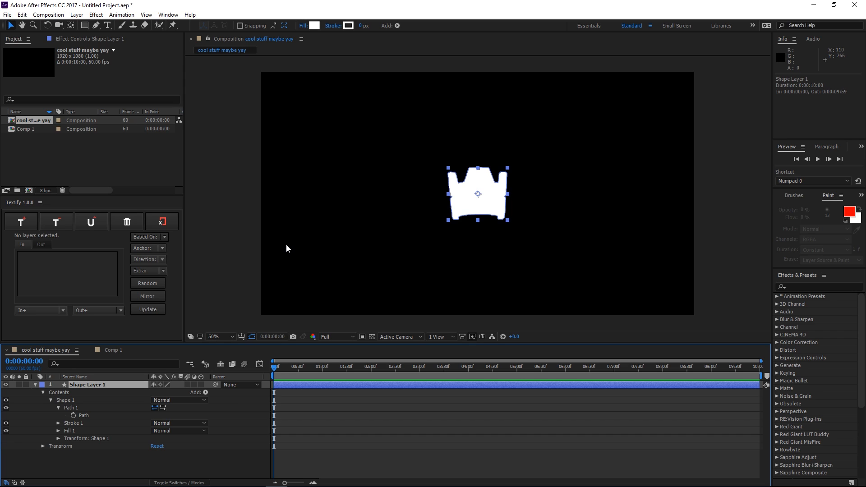
{"action": "mouse_move", "coordinate": [262, 243]}
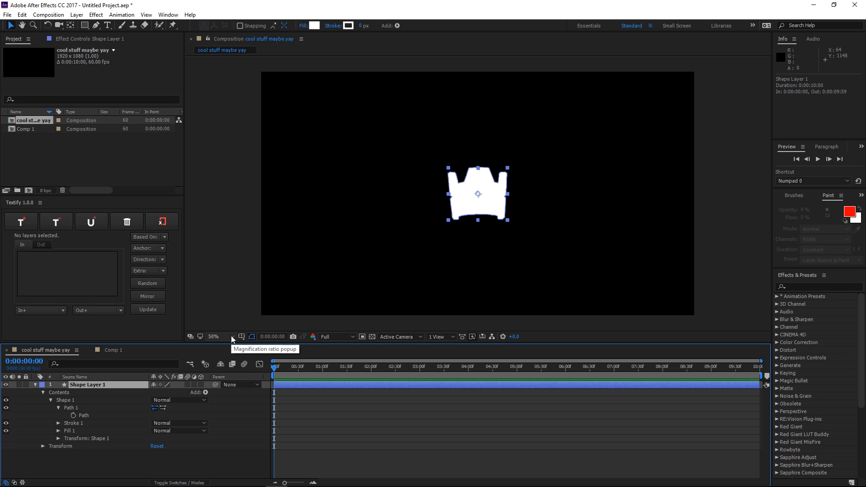
{"action": "mouse_move", "coordinate": [89, 408]}
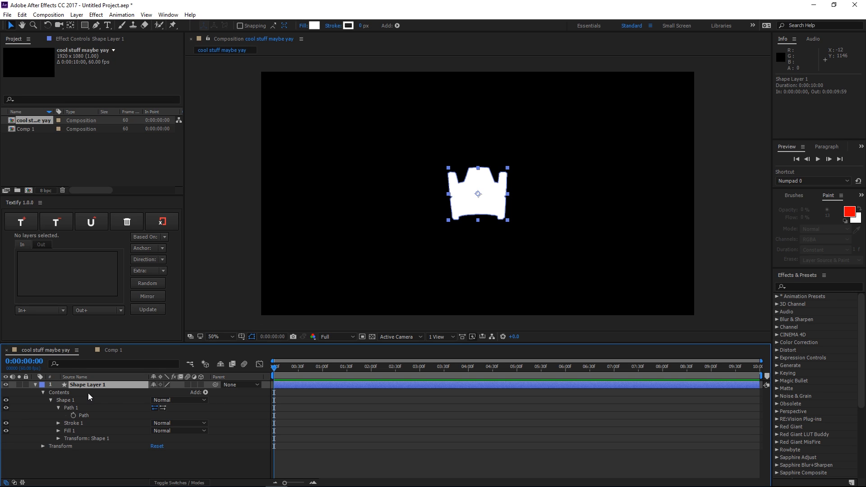
{"action": "left_click", "coordinate": [36, 385]}
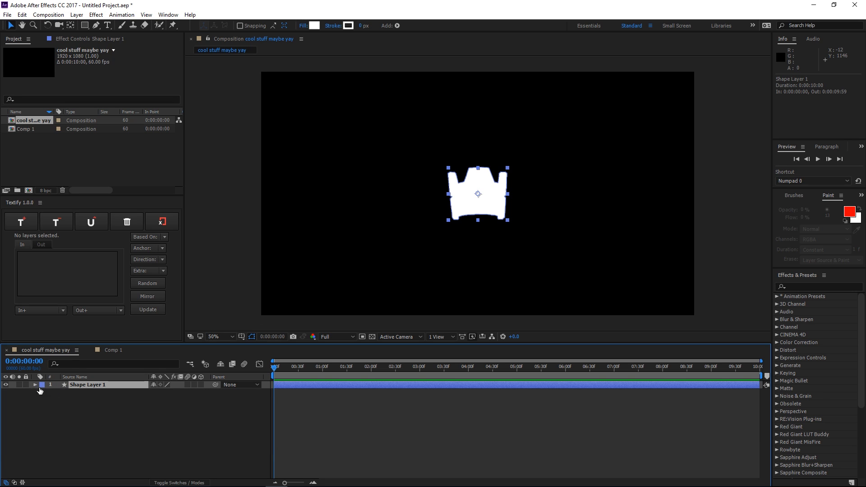
{"action": "left_click", "coordinate": [33, 385]}
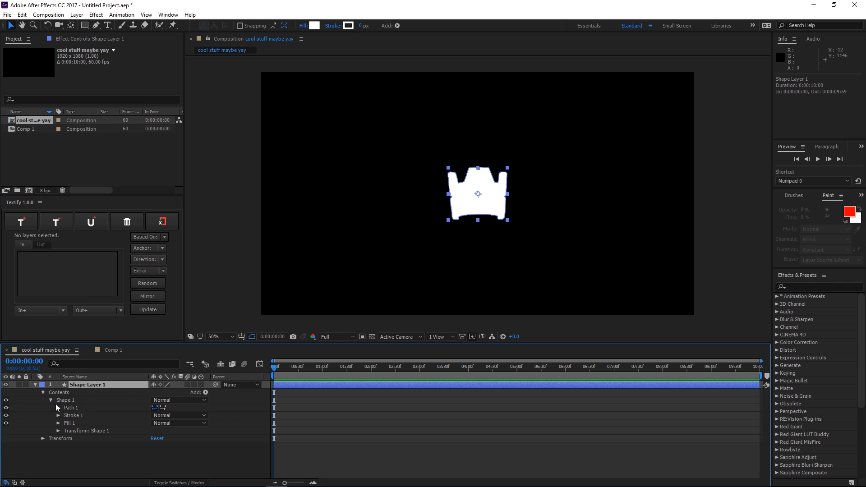
Add a Repeater to Shape Layer 1's Contents to duplicate the crown.
{"action": "left_click", "coordinate": [204, 392]}
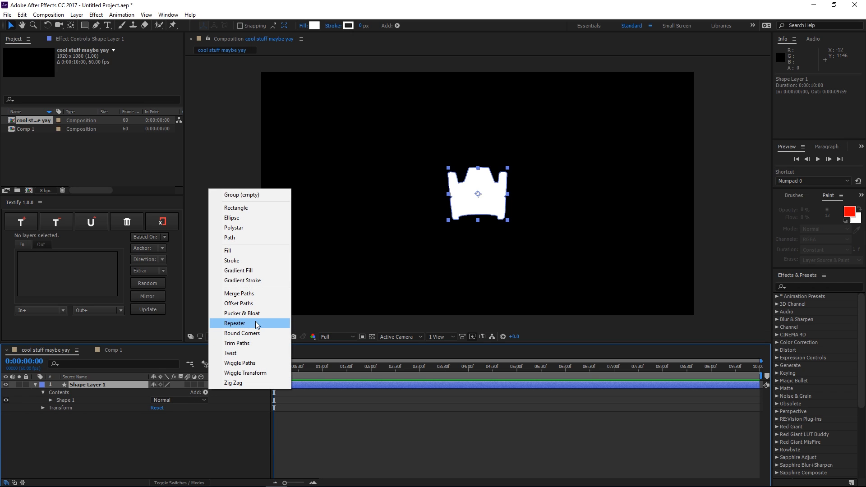
{"action": "left_click", "coordinate": [234, 324]}
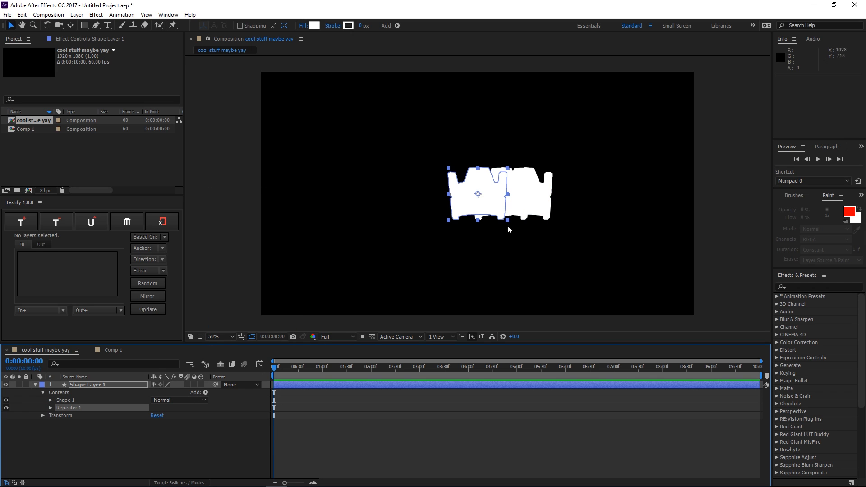
{"action": "mouse_move", "coordinate": [79, 408]}
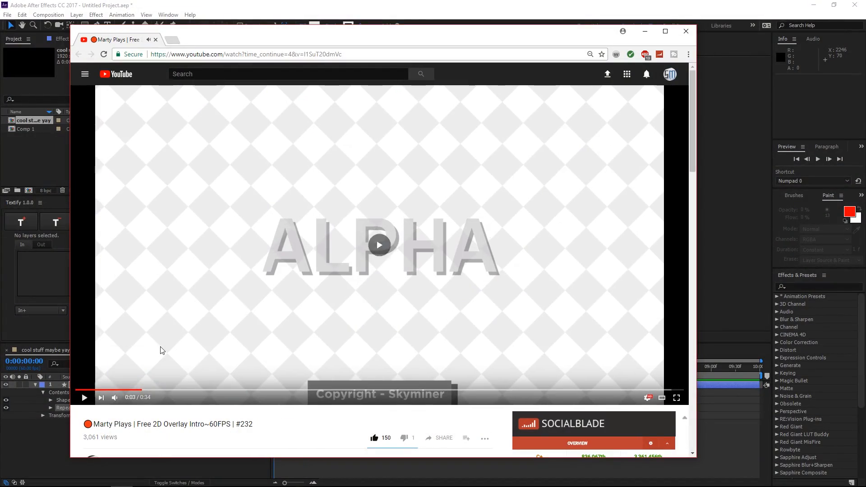
Play the 'Marty Plays | Free 2D Overlay Intro~60FPS' reference video on YouTube.
{"action": "left_click", "coordinate": [380, 255]}
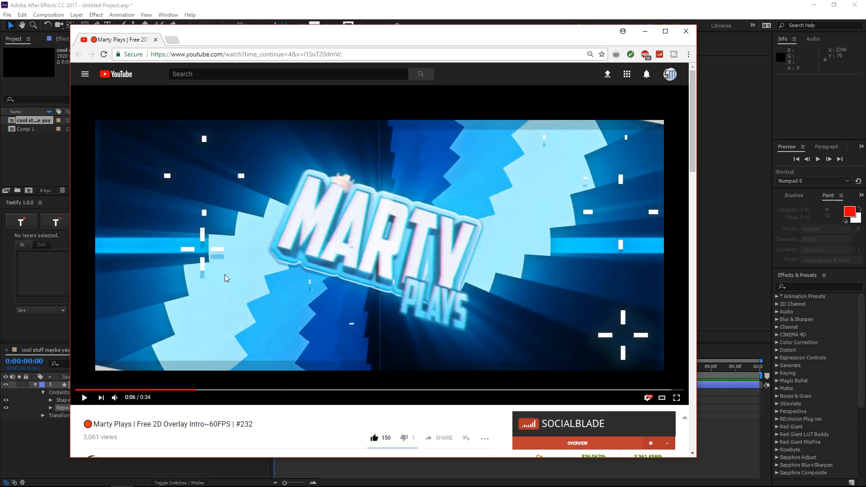
{"action": "mouse_move", "coordinate": [158, 403]}
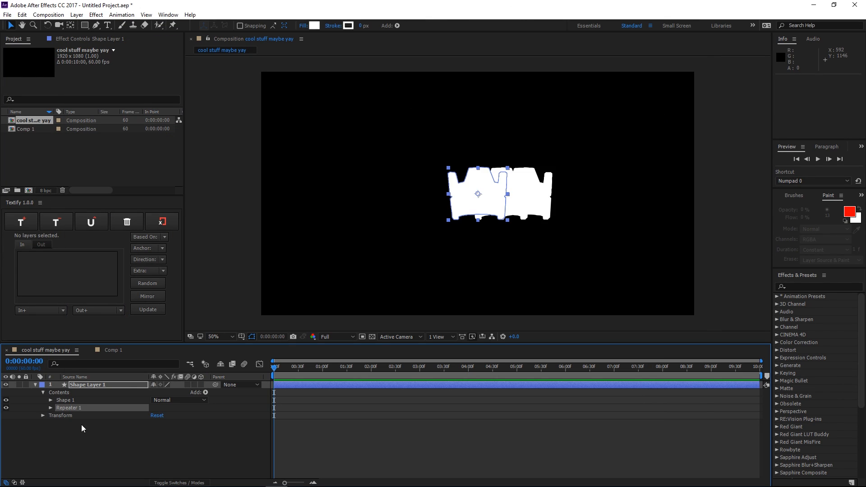
Give Repeater 1 50 copies, offset -25 and transform position 440,0.
{"action": "left_click", "coordinate": [47, 408]}
{"action": "type", "text": "50"}
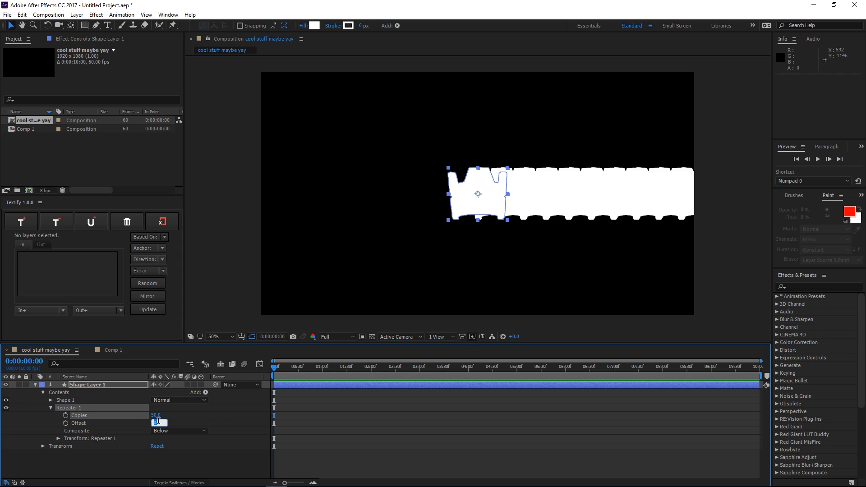
{"action": "type", "text": "-25.0"}
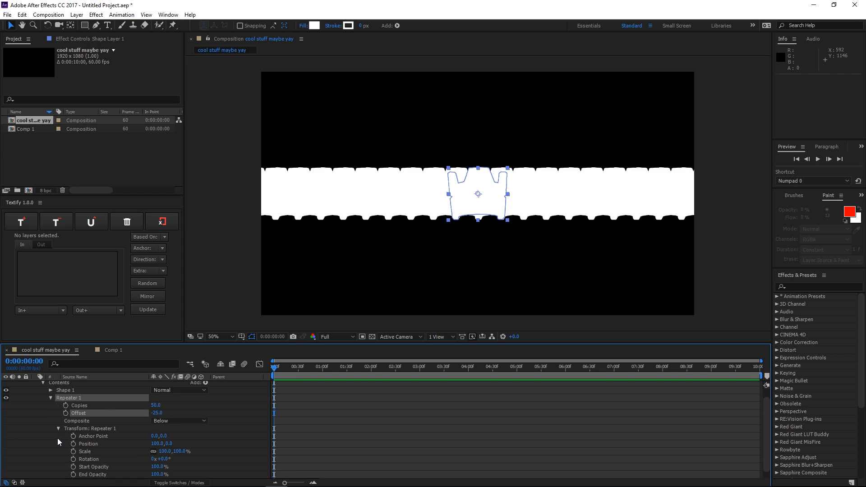
{"action": "mouse_move", "coordinate": [57, 442]}
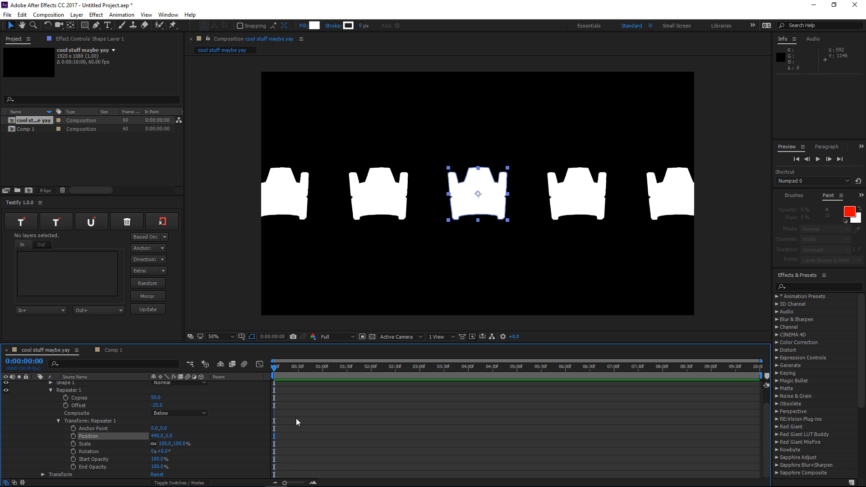
{"action": "mouse_move", "coordinate": [146, 446]}
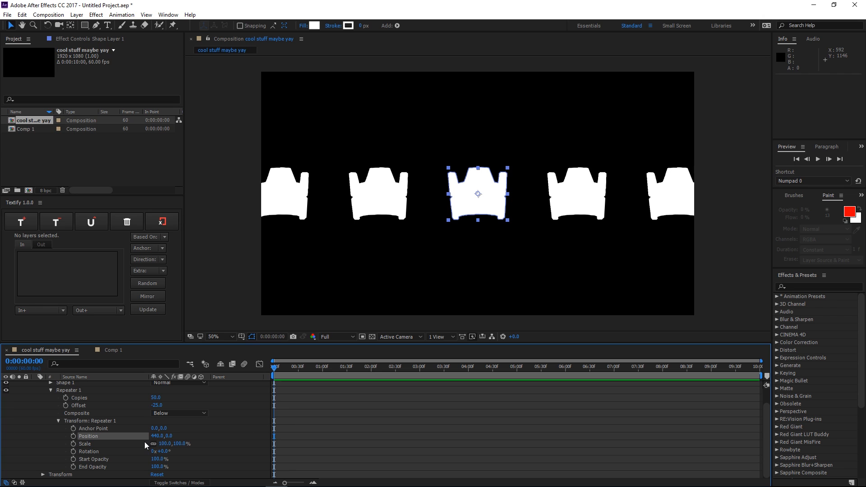
{"action": "mouse_move", "coordinate": [471, 242]}
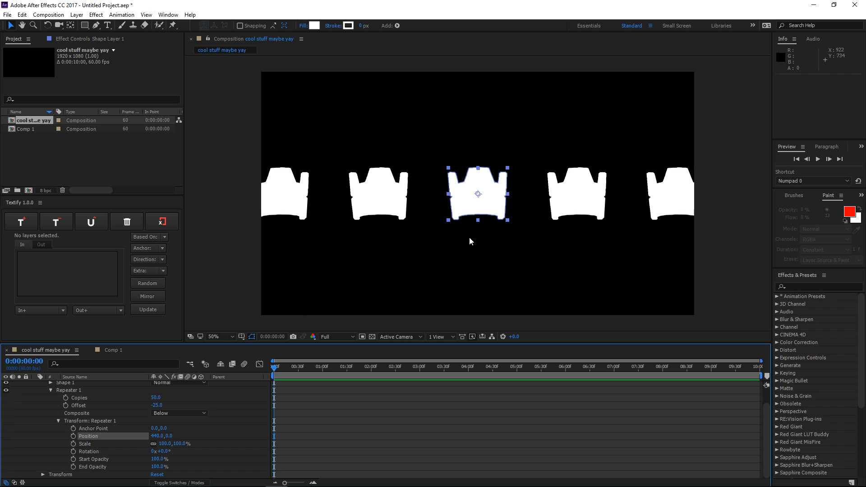
{"action": "mouse_move", "coordinate": [342, 193]}
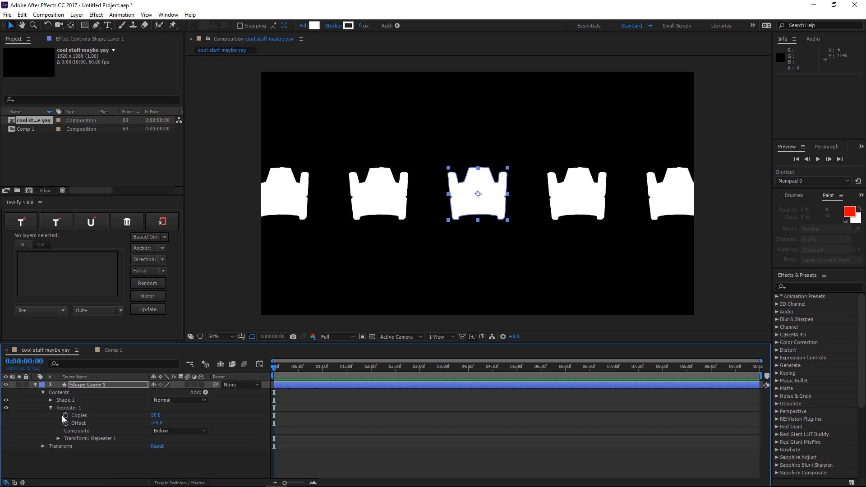
Scale Shape Layer 1 to 48% and keyframe its Position at the timeline start and end.
{"action": "left_click", "coordinate": [36, 385]}
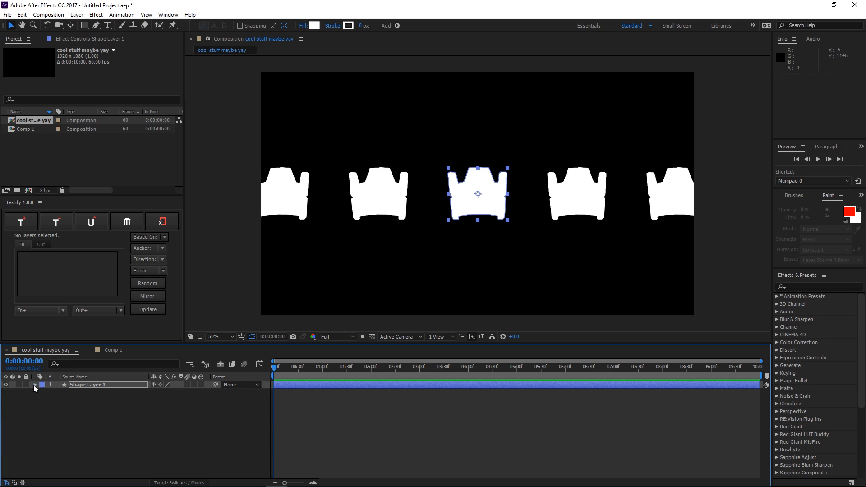
{"action": "left_click", "coordinate": [34, 384]}
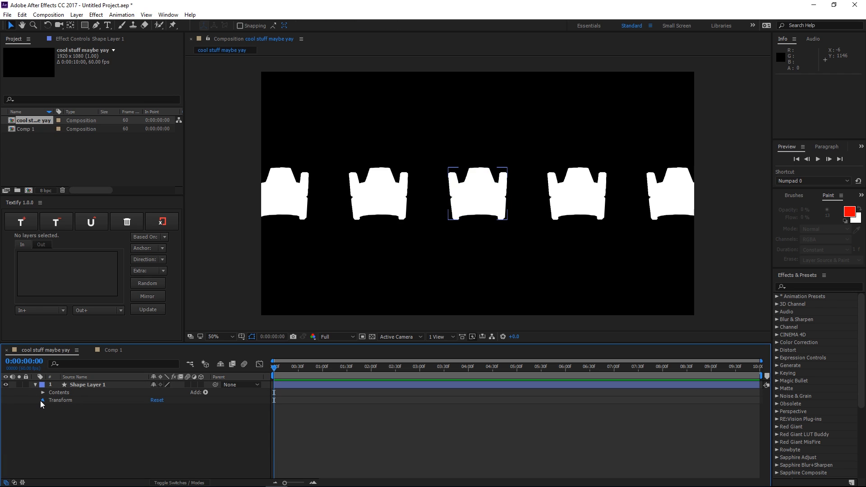
{"action": "left_click", "coordinate": [42, 400]}
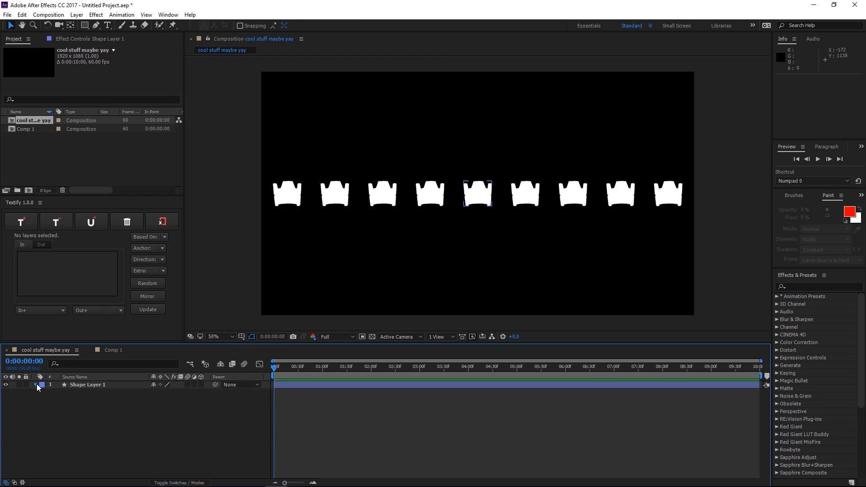
{"action": "left_click", "coordinate": [35, 385]}
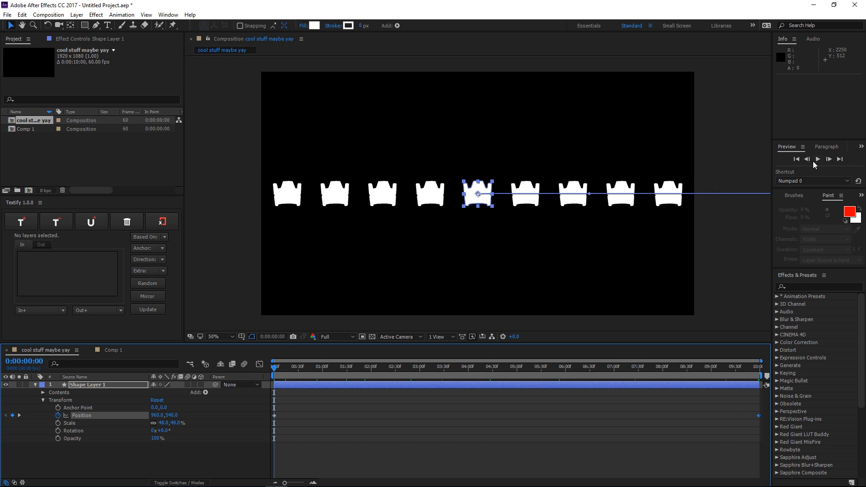
{"action": "left_click", "coordinate": [817, 159]}
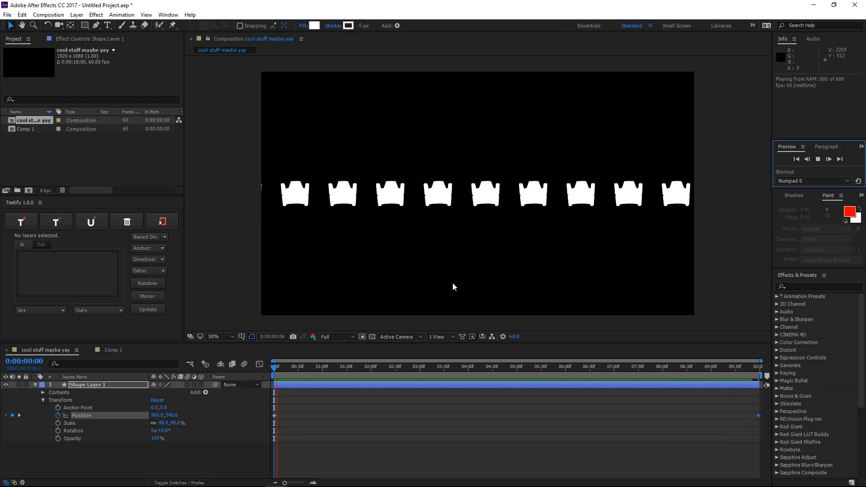
{"action": "left_click", "coordinate": [478, 194]}
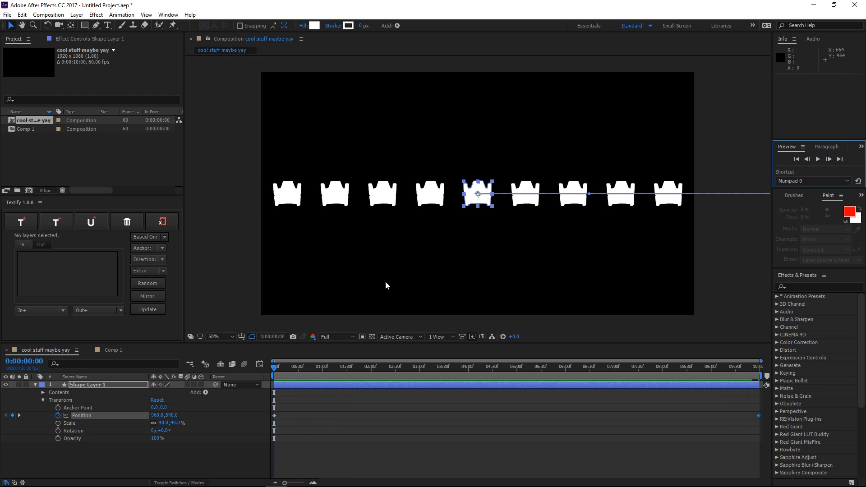
{"action": "mouse_move", "coordinate": [402, 276]}
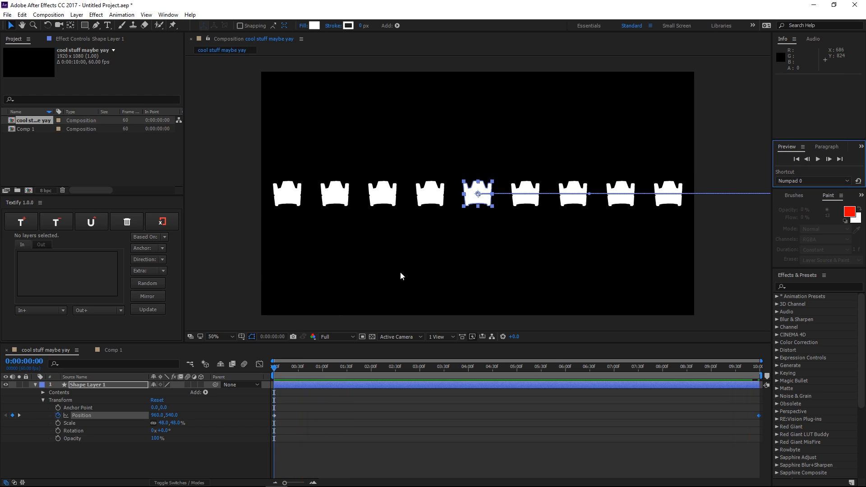
{"action": "mouse_move", "coordinate": [223, 311]}
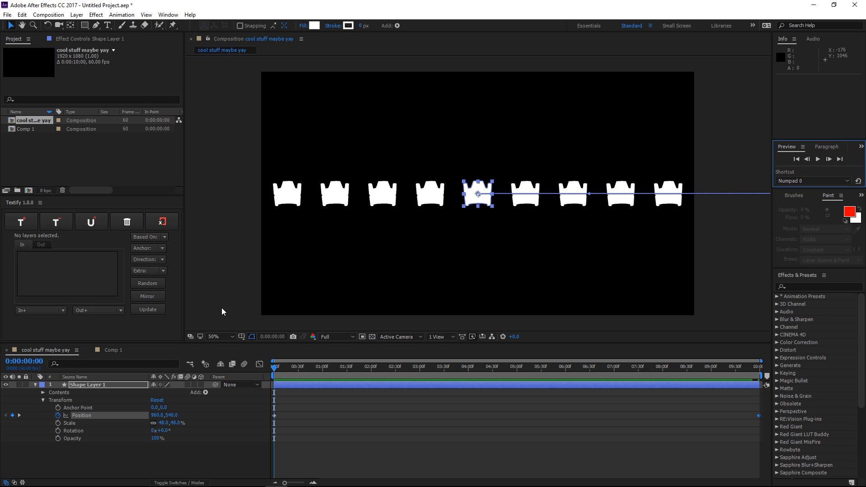
{"action": "mouse_move", "coordinate": [75, 410]}
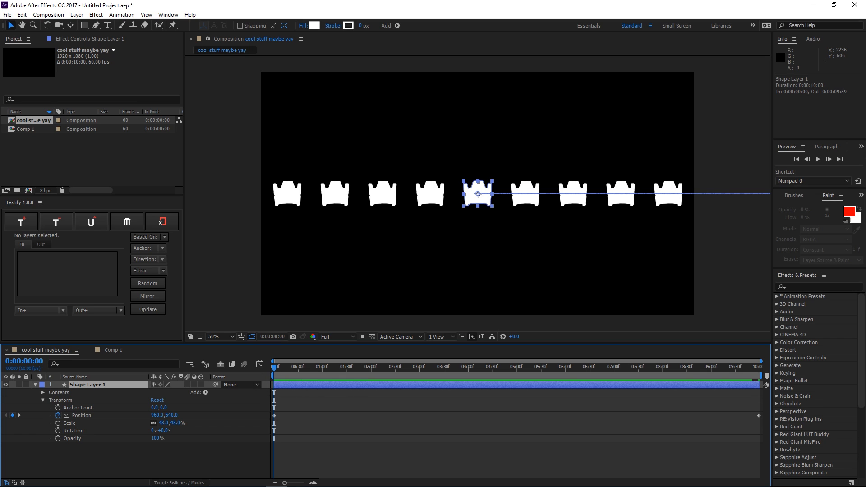
{"action": "left_click", "coordinate": [818, 159]}
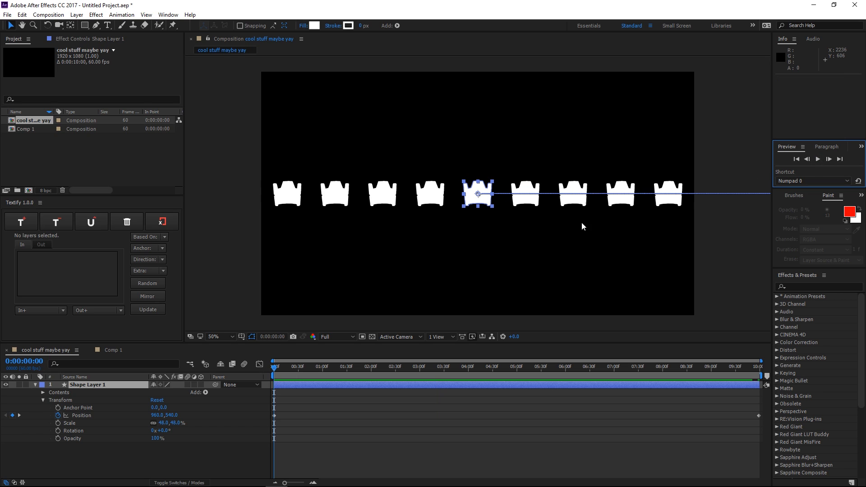
{"action": "left_click", "coordinate": [817, 158]}
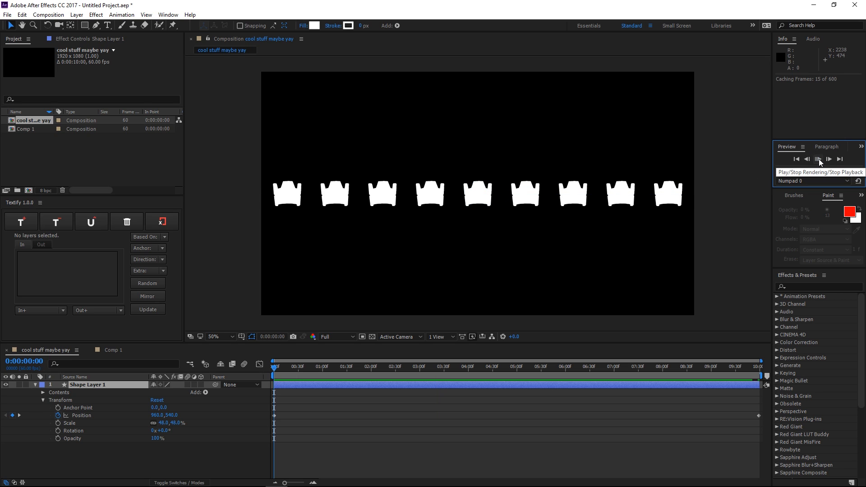
{"action": "left_click", "coordinate": [818, 159]}
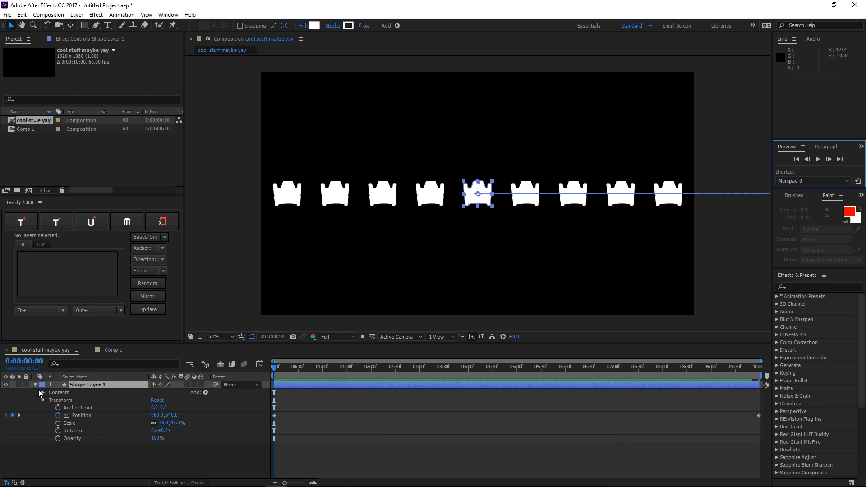
Pre-compose the crown shape layer into a new composition named 'back'.
{"action": "left_click", "coordinate": [83, 14]}
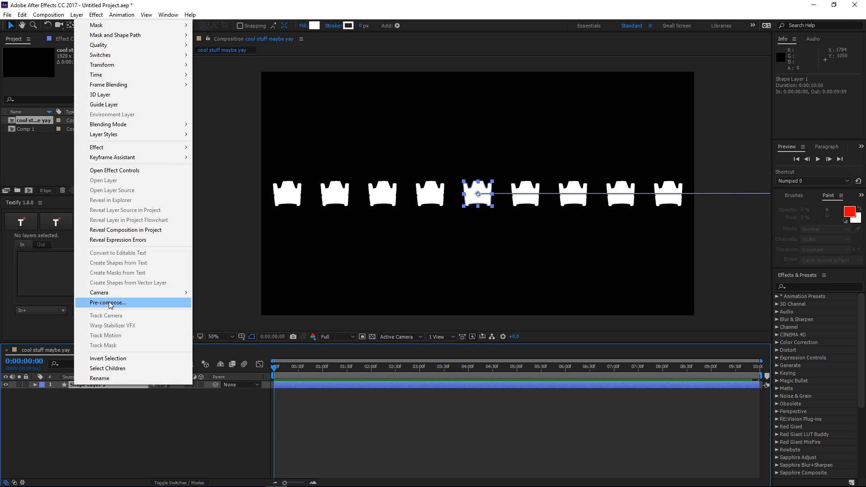
{"action": "left_click", "coordinate": [107, 303]}
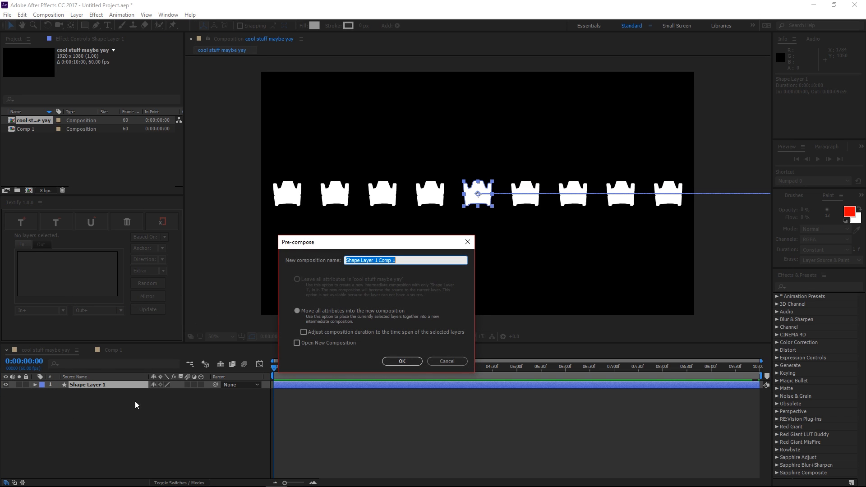
{"action": "mouse_move", "coordinate": [271, 354]}
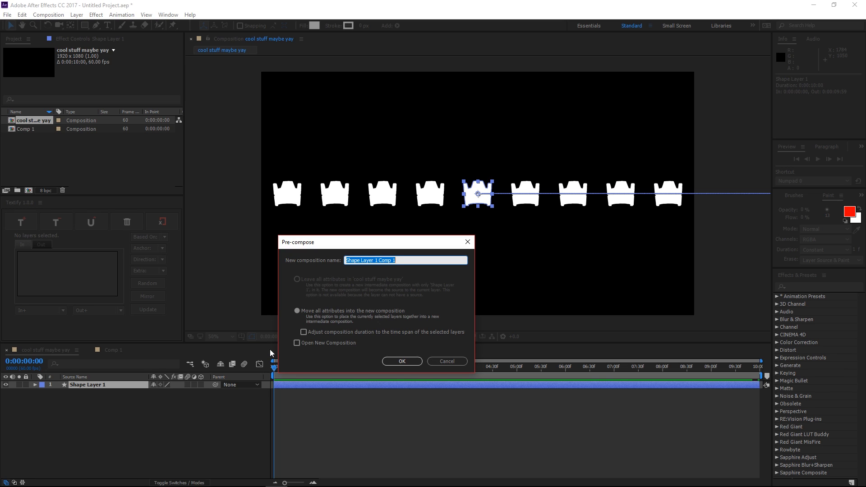
{"action": "type", "text": "b"}
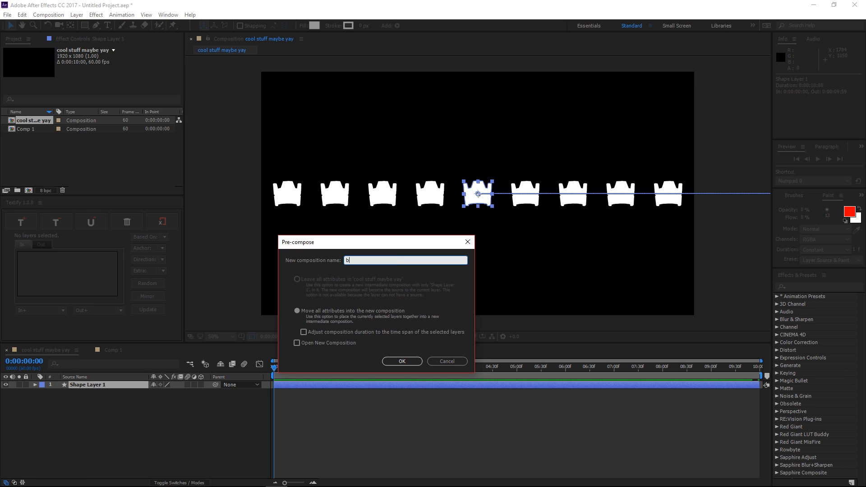
{"action": "type", "text": "ackr"}
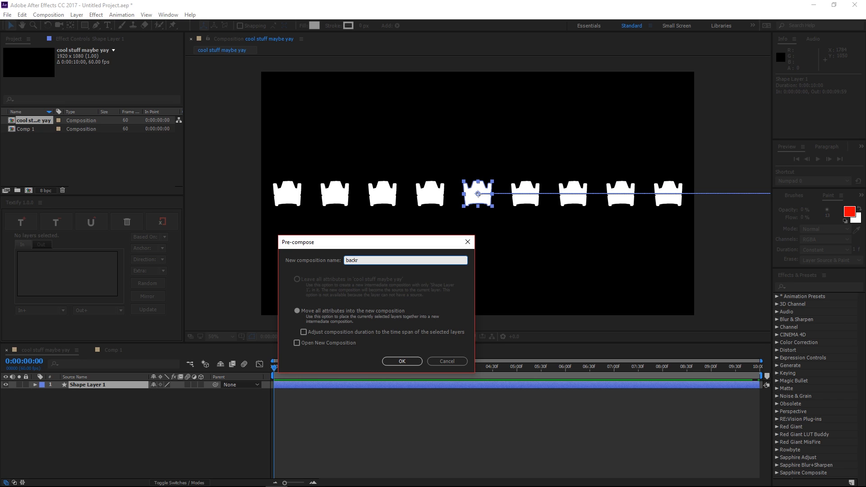
{"action": "left_click", "coordinate": [402, 361]}
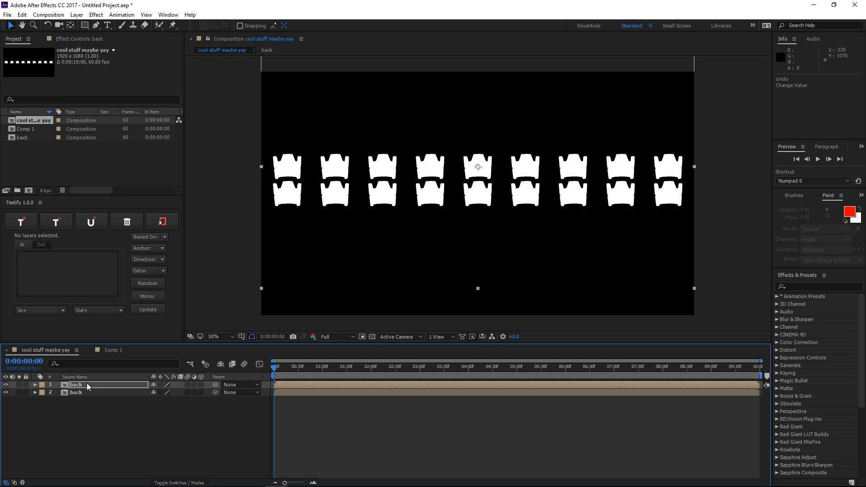
Drag the duplicated back layers upward so the crown rows stack evenly.
{"action": "left_click_drag", "start_coordinate": [478, 181], "coordinate": [478, 175]}
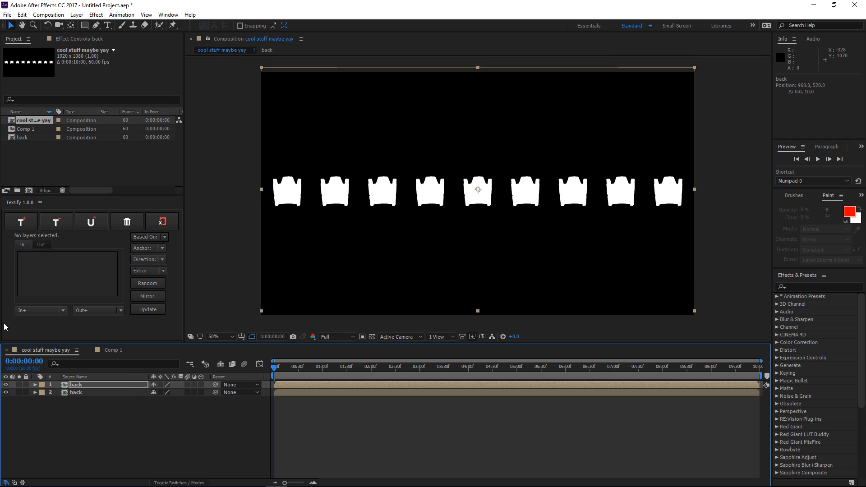
{"action": "left_click_drag", "start_coordinate": [478, 191], "coordinate": [478, 185]}
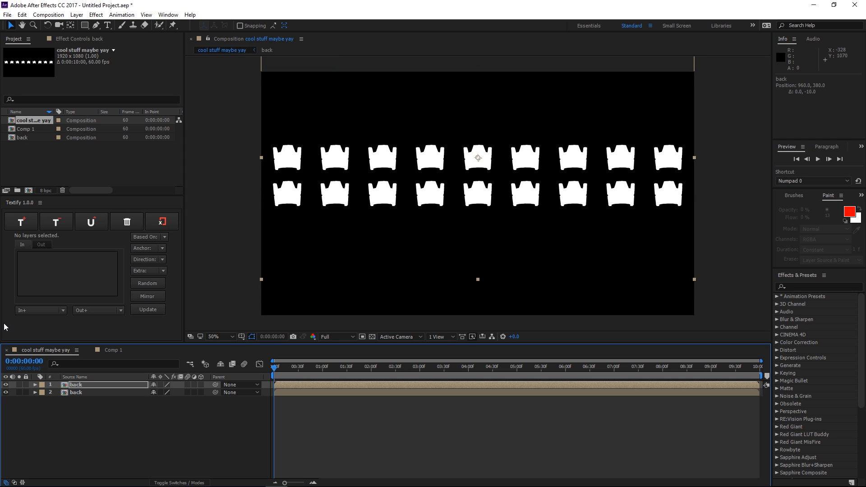
{"action": "left_click", "coordinate": [76, 384]}
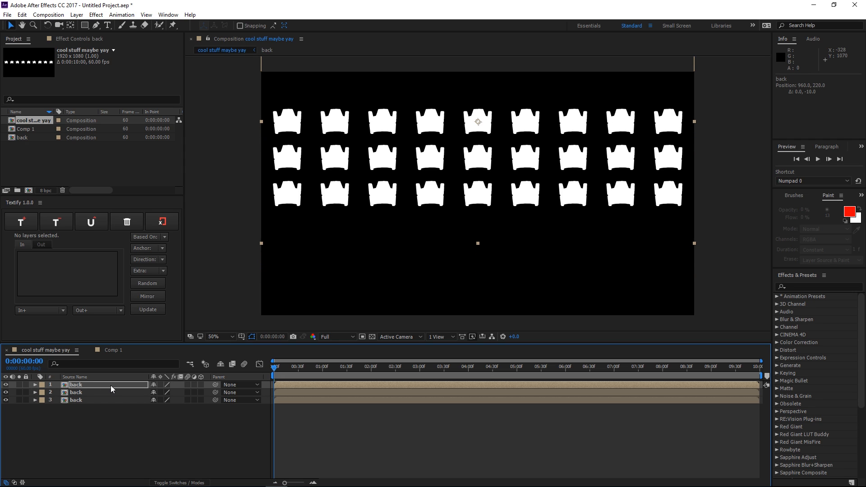
{"action": "mouse_move", "coordinate": [340, 134]}
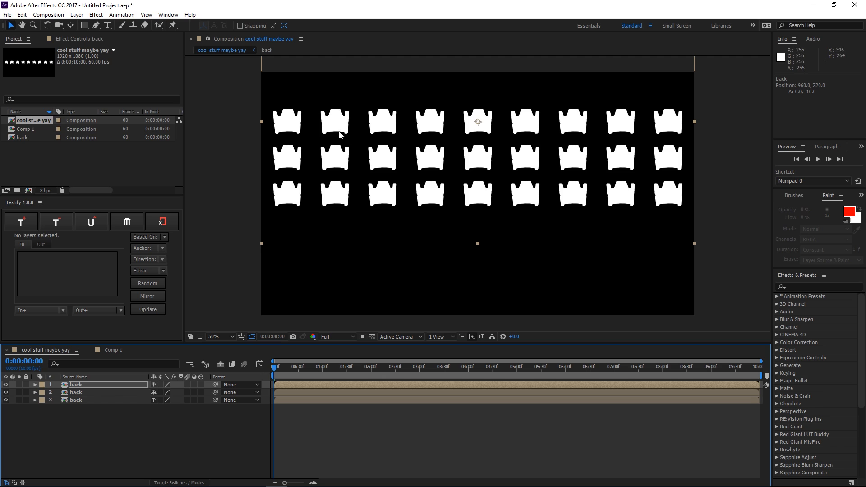
{"action": "mouse_move", "coordinate": [541, 112]}
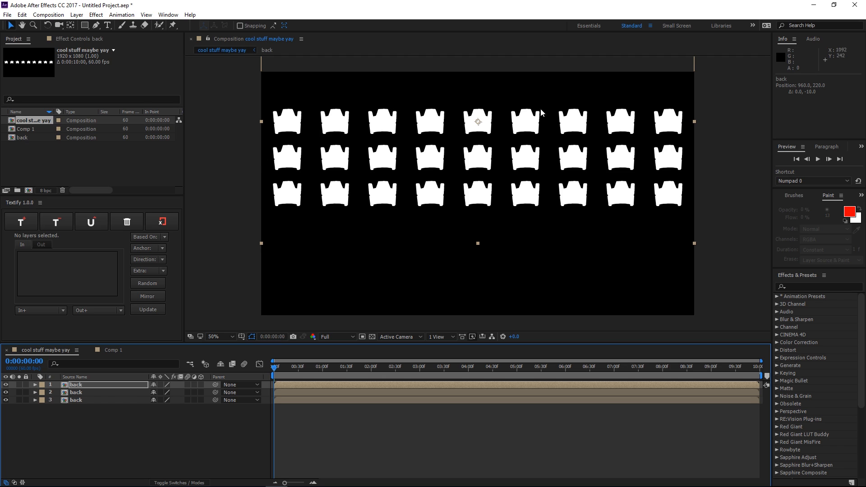
{"action": "mouse_move", "coordinate": [430, 234]}
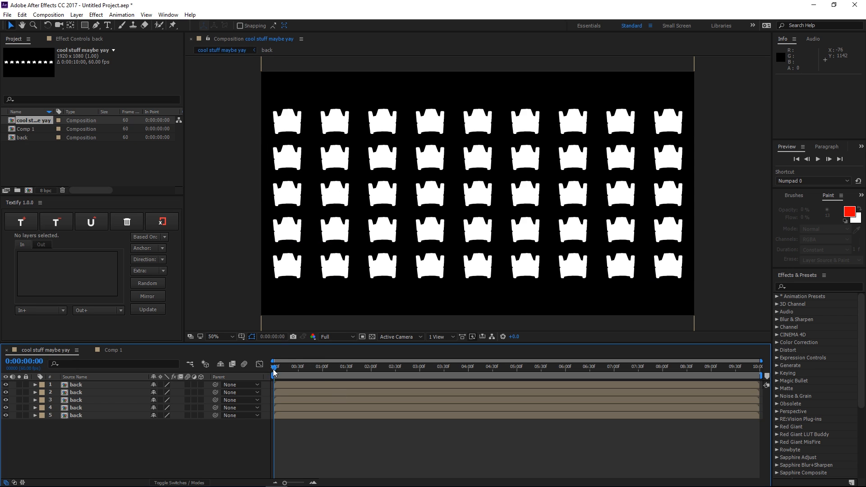
Move to a mid-animation frame and search the Effects list for '3D'.
{"action": "left_click_drag", "start_coordinate": [275, 367], "coordinate": [363, 366]}
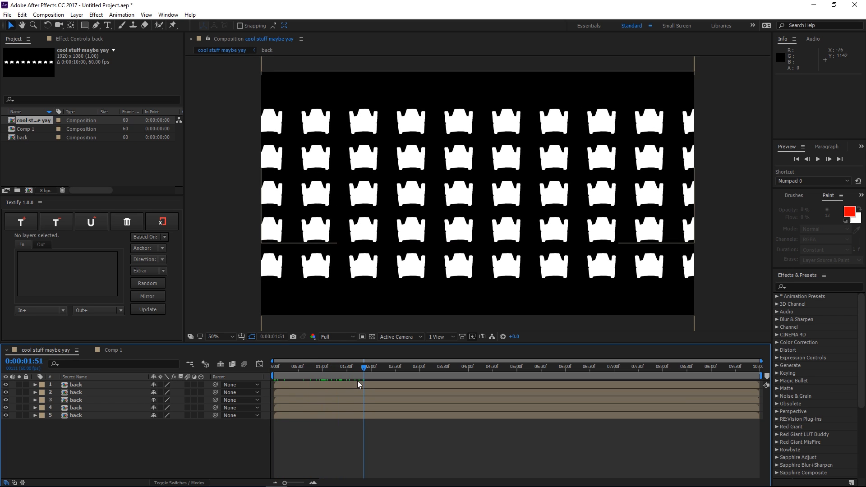
{"action": "left_click", "coordinate": [818, 286]}
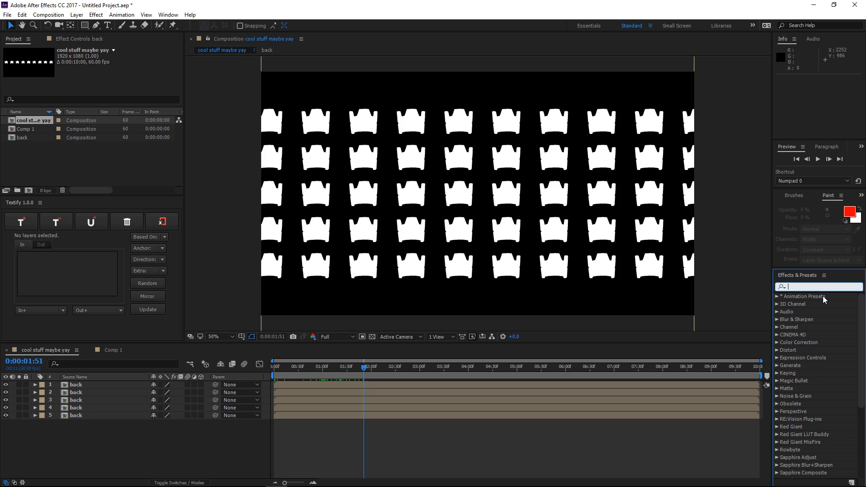
{"action": "type", "text": "3D"}
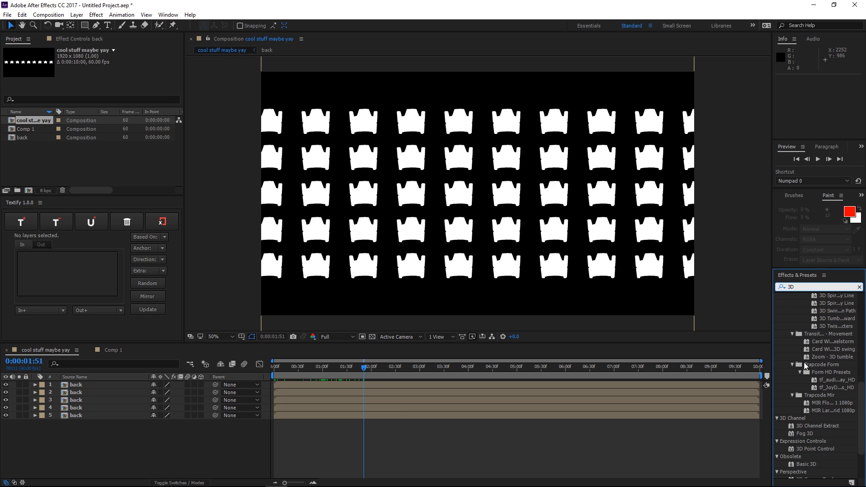
{"action": "scroll", "scroll_direction": "down", "scroll_amount": 3}
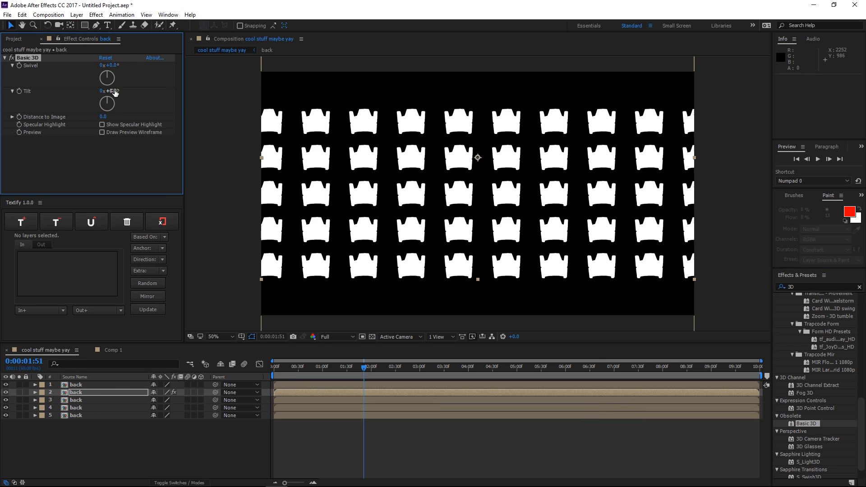
{"action": "mouse_move", "coordinate": [115, 94]}
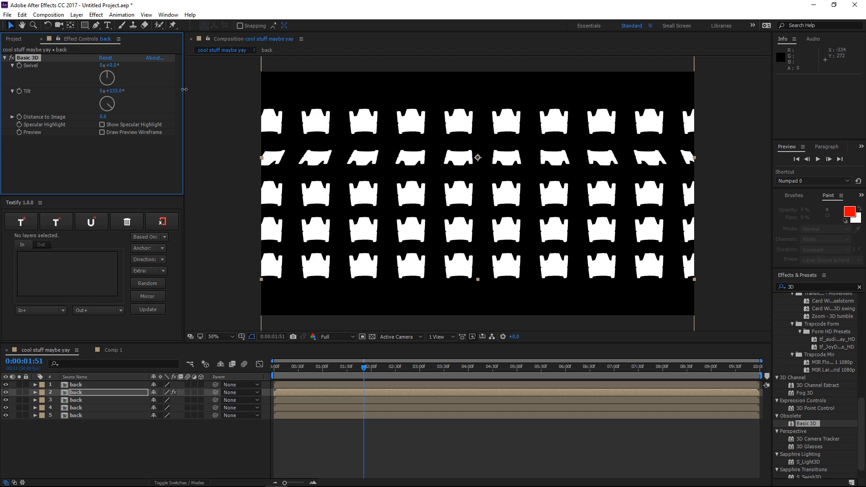
Apply Basic 3D to the second back layer with a 180° swivel.
{"action": "left_click_drag", "start_coordinate": [108, 91], "coordinate": [108, 91]}
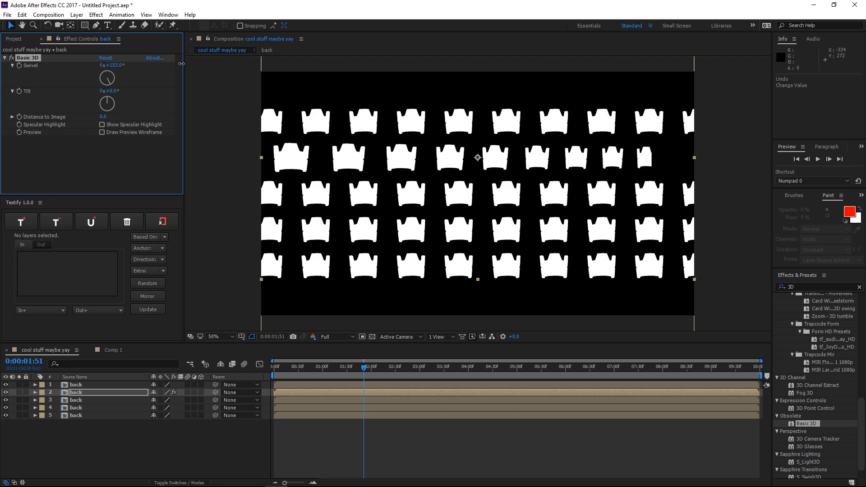
{"action": "left_click_drag", "start_coordinate": [111, 64], "coordinate": [120, 67]}
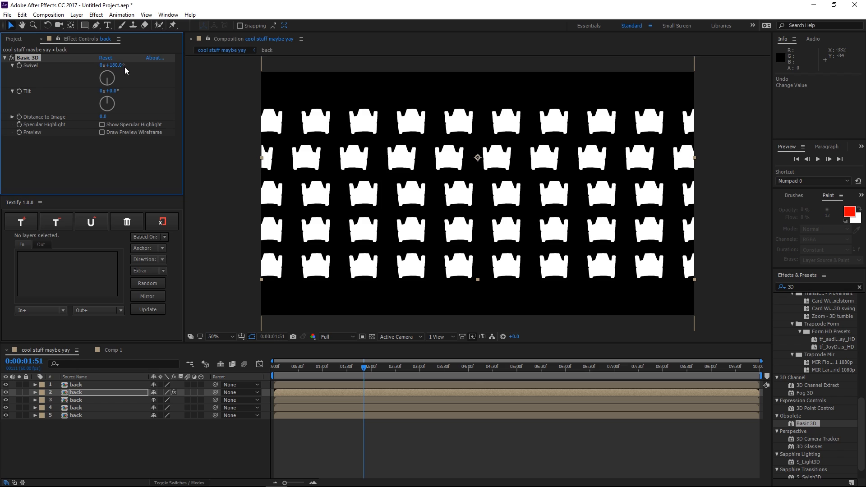
{"action": "mouse_move", "coordinate": [837, 358]}
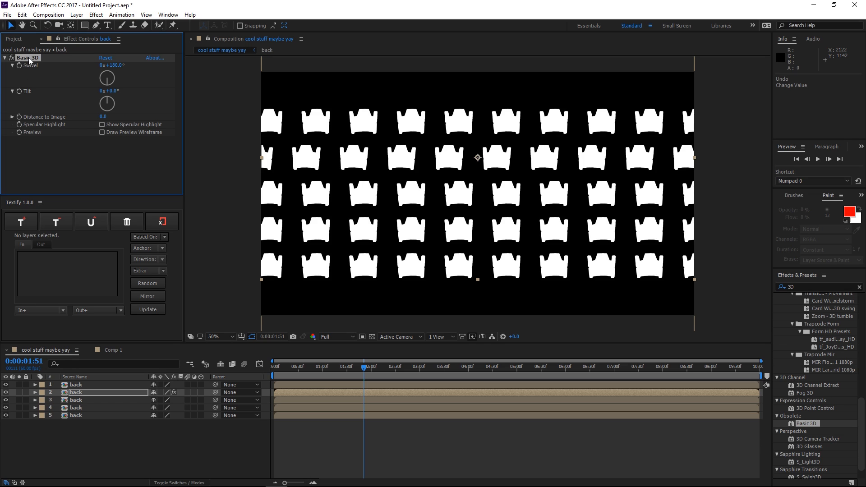
{"action": "left_click", "coordinate": [76, 408]}
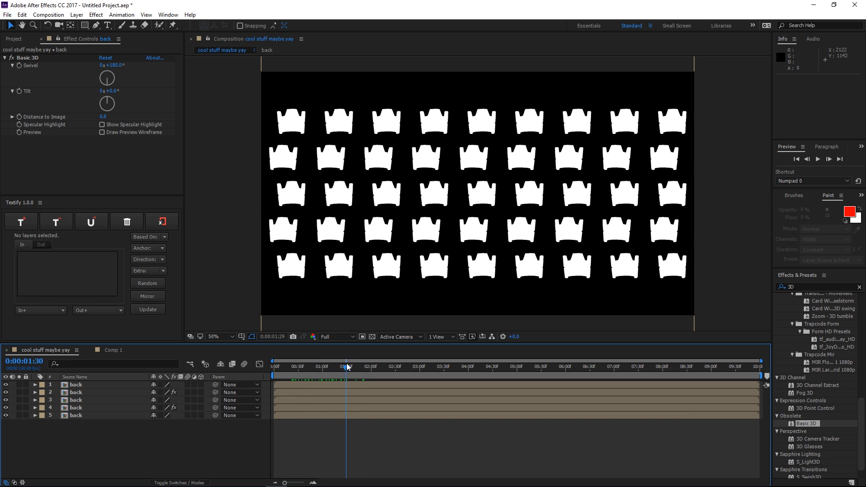
Check the rows later in time, then pre-compose the selected layers as 'back'.
{"action": "left_click", "coordinate": [514, 374]}
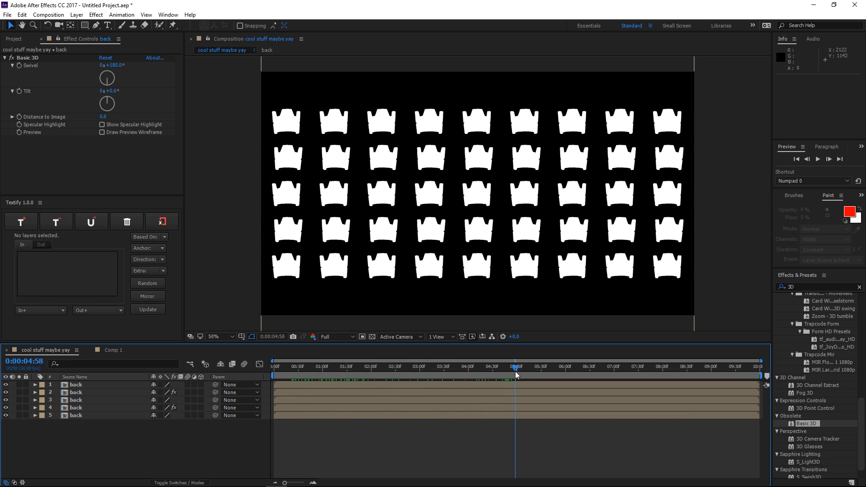
{"action": "left_click", "coordinate": [312, 368]}
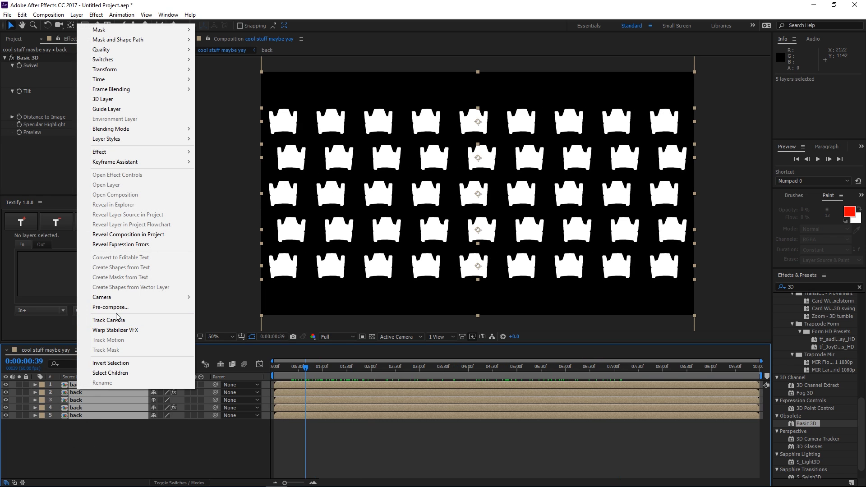
{"action": "left_click", "coordinate": [110, 307]}
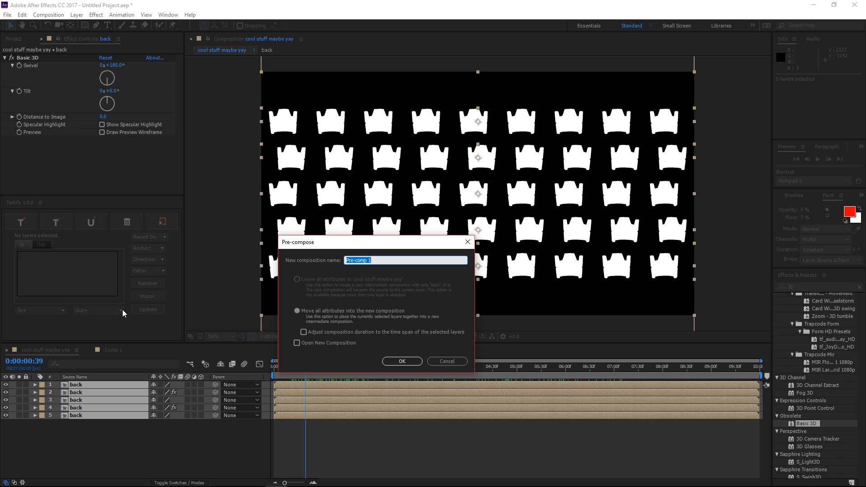
{"action": "left_click", "coordinate": [402, 361]}
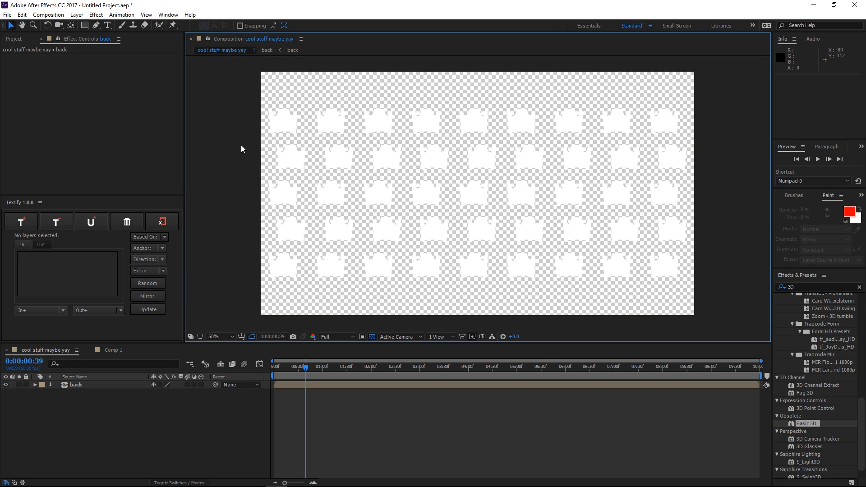
Add a full-frame blue rectangle layer and reveal back's transform properties to set 21% opacity.
{"action": "left_click", "coordinate": [83, 28]}
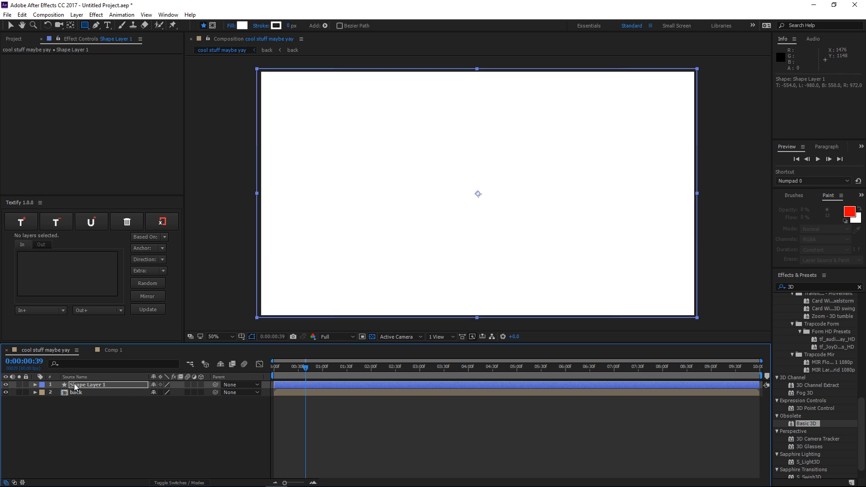
{"action": "left_click", "coordinate": [243, 26]}
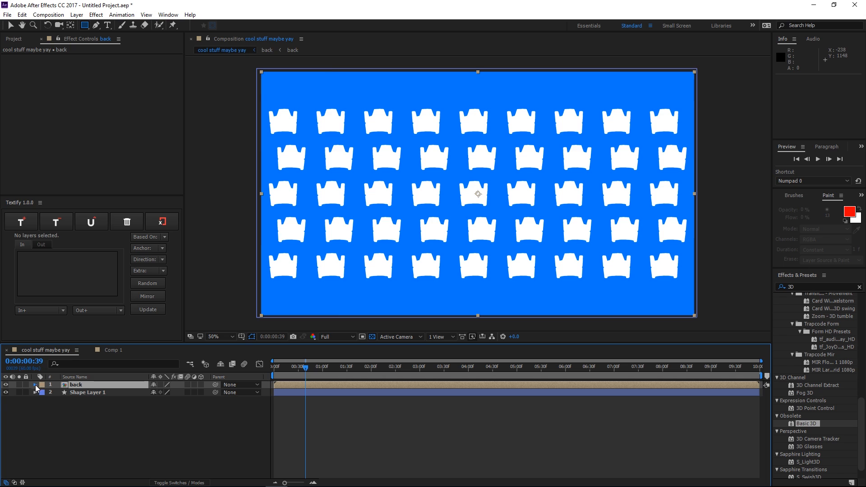
{"action": "left_click", "coordinate": [35, 384]}
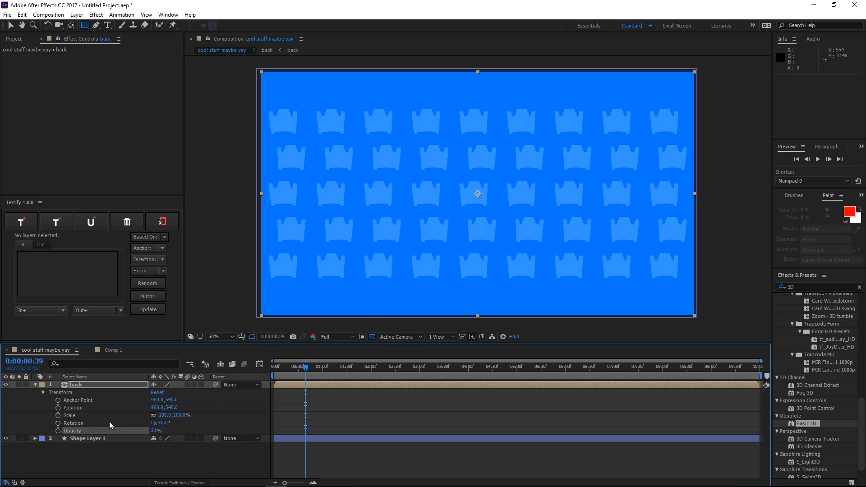
{"action": "mouse_move", "coordinate": [191, 425]}
{"action": "type", "text": "fill"}
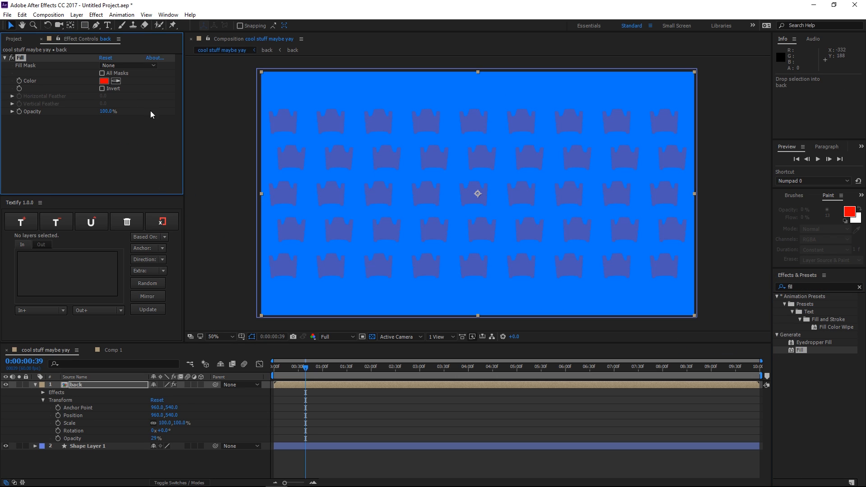
Set the Fill effect colour on the crowns to white.
{"action": "left_click", "coordinate": [104, 80]}
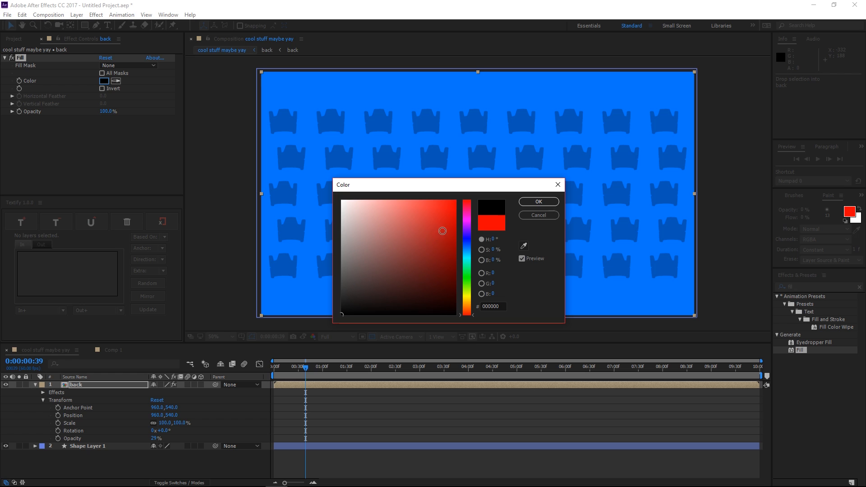
{"action": "left_click", "coordinate": [539, 201]}
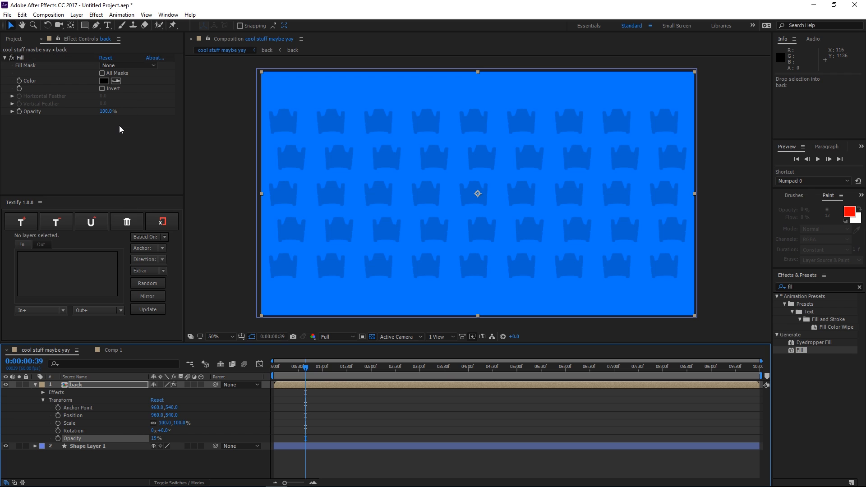
{"action": "left_click", "coordinate": [104, 81]}
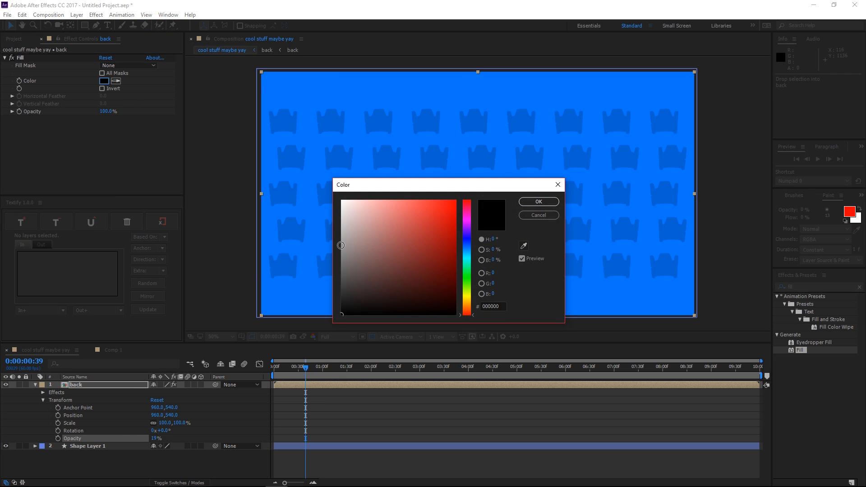
{"action": "left_click", "coordinate": [538, 201]}
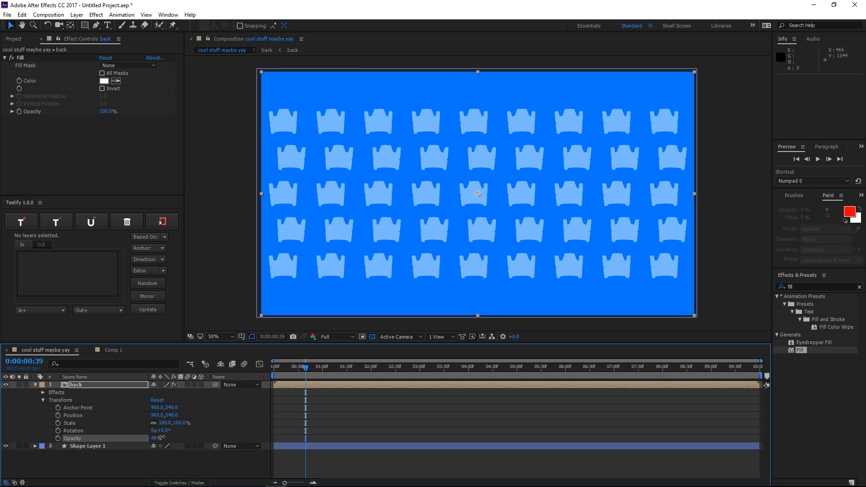
Set the back layer's Opacity to 45.
{"action": "left_click_drag", "start_coordinate": [157, 438], "coordinate": [162, 441]}
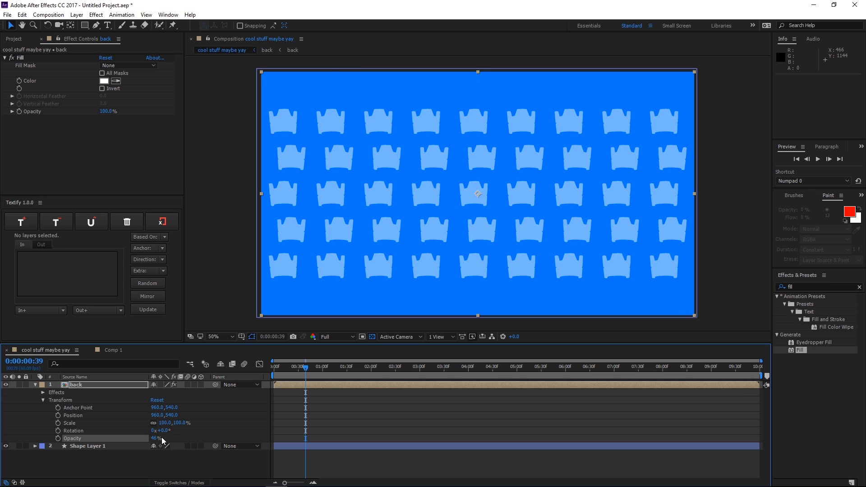
{"action": "double_click", "coordinate": [156, 438]}
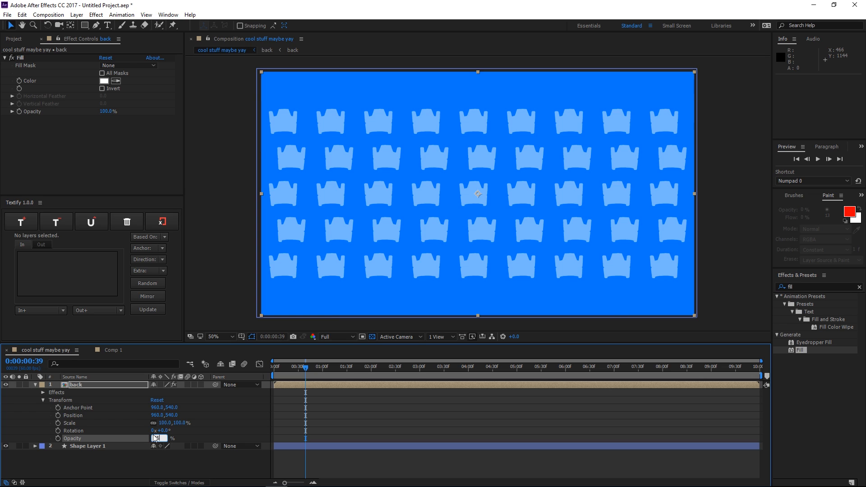
{"action": "type", "text": "45"}
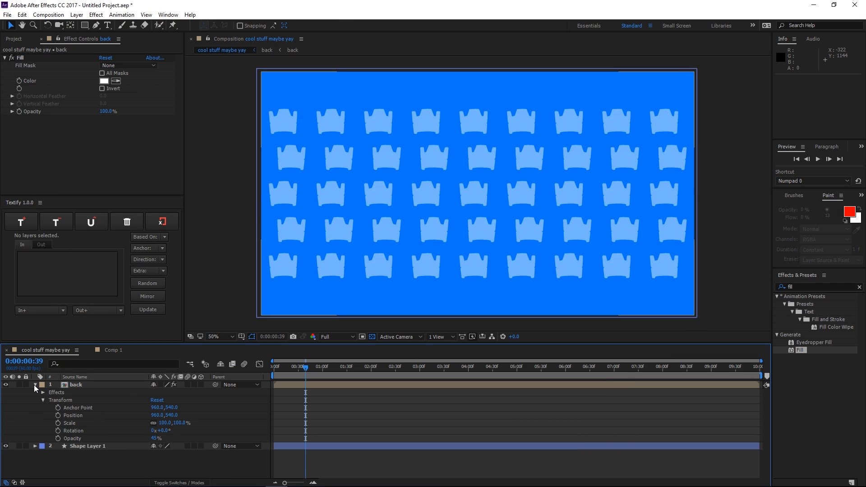
{"action": "left_click", "coordinate": [35, 385]}
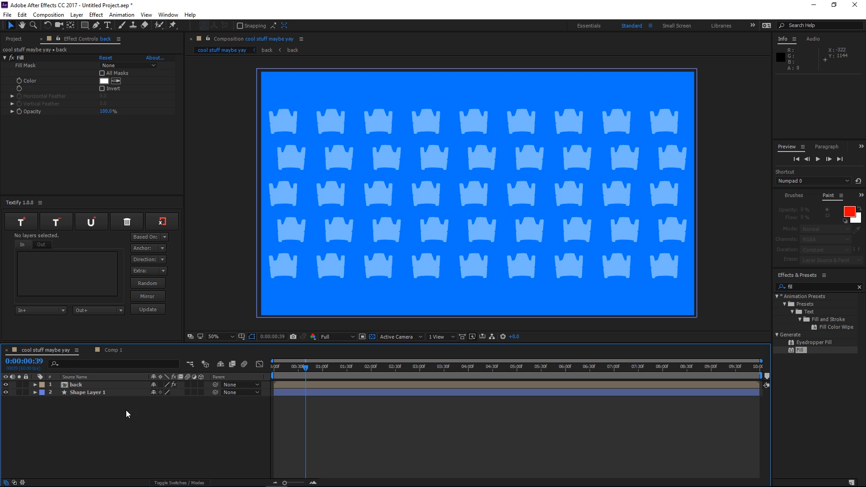
{"action": "mouse_move", "coordinate": [306, 371]}
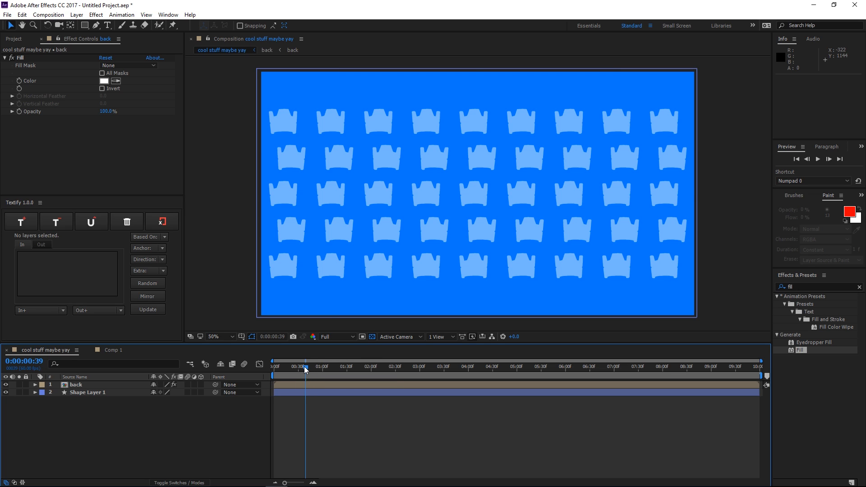
{"action": "mouse_move", "coordinate": [267, 349]}
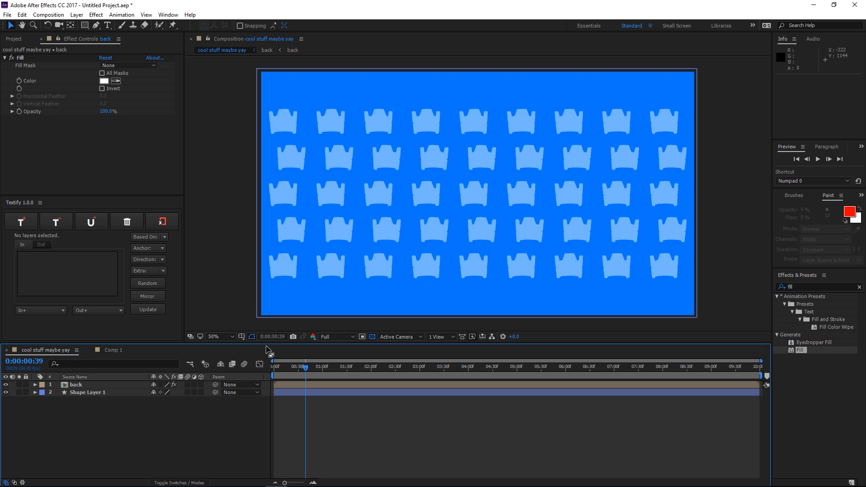
{"action": "mouse_move", "coordinate": [259, 286]}
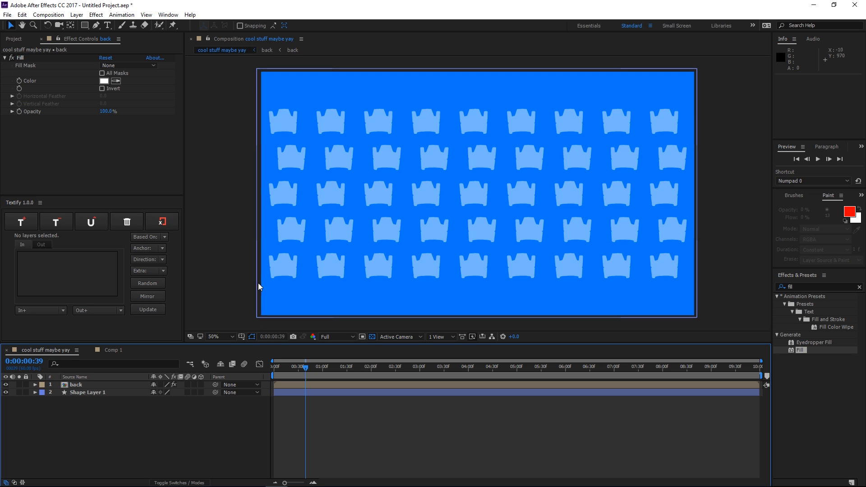
{"action": "mouse_move", "coordinate": [169, 433]}
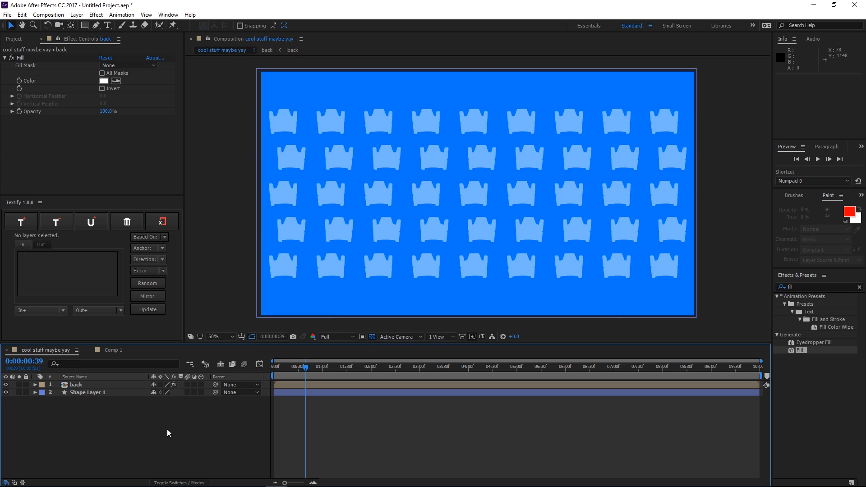
{"action": "mouse_move", "coordinate": [201, 409]}
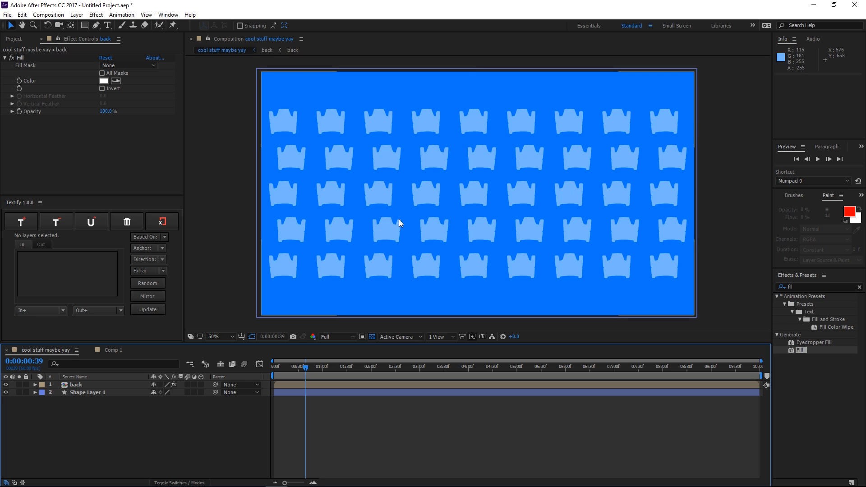
{"action": "mouse_move", "coordinate": [450, 183]}
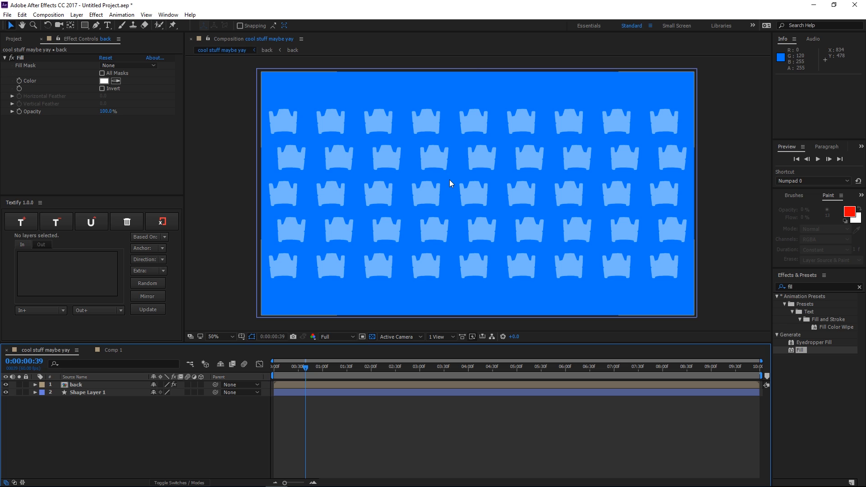
{"action": "mouse_move", "coordinate": [327, 238]}
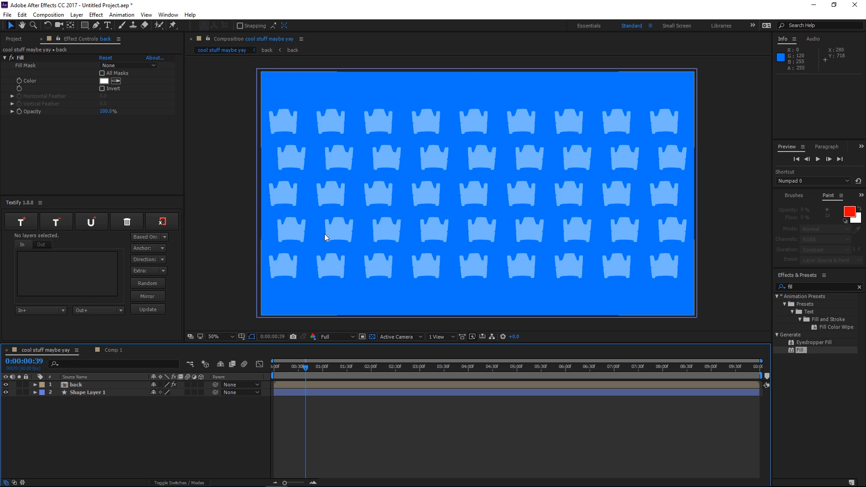
{"action": "mouse_move", "coordinate": [392, 355]}
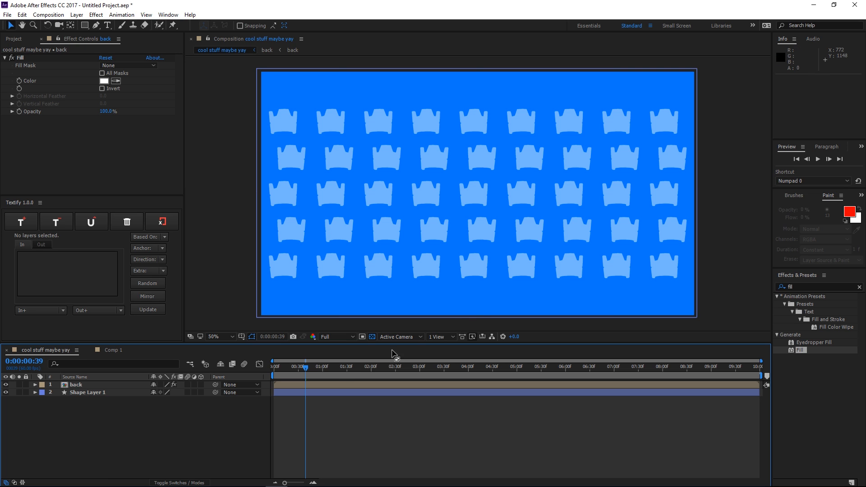